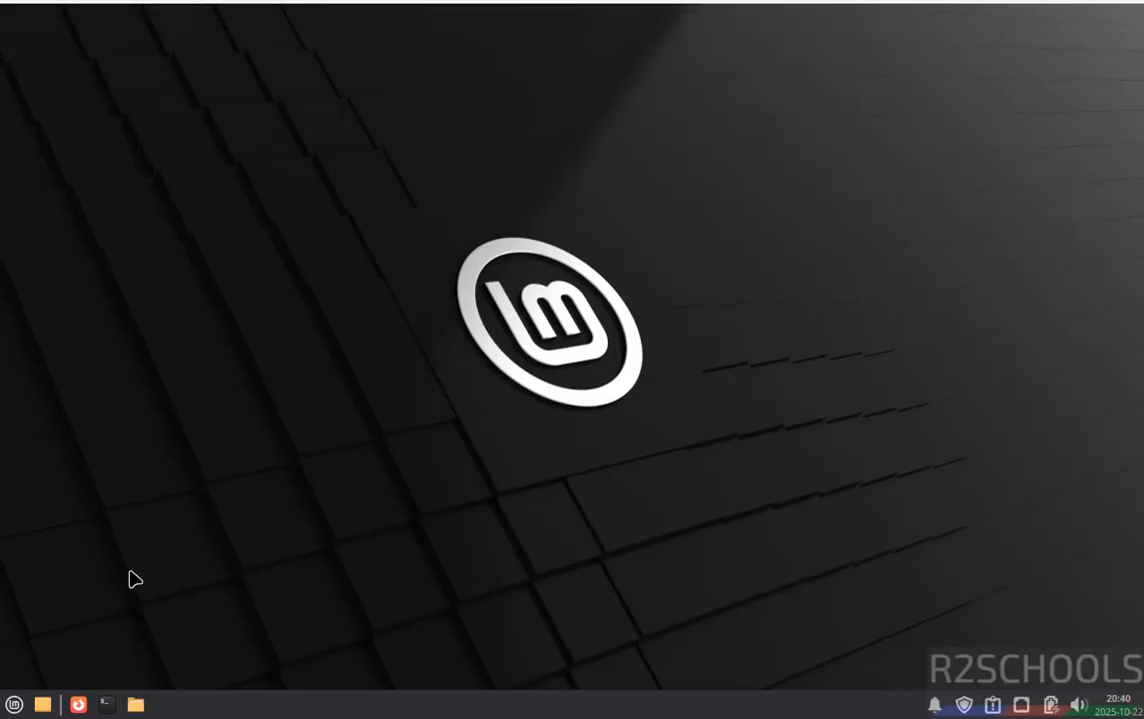
pyautogui.click(76, 705)
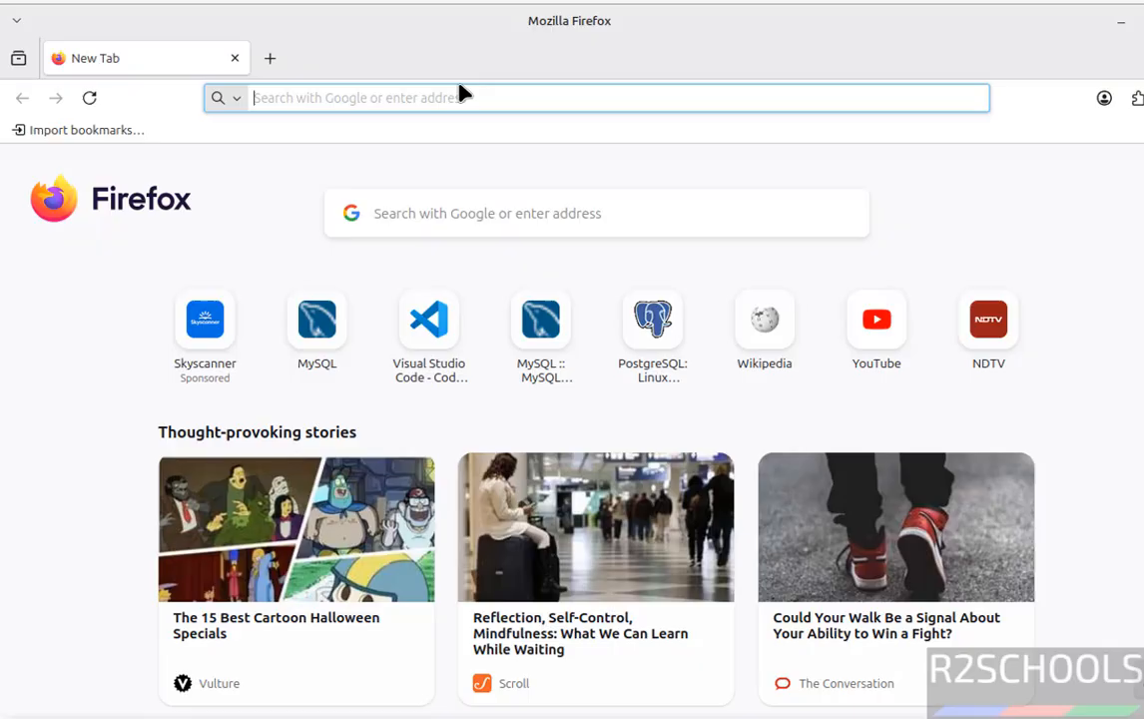
pyautogui.write('doc')
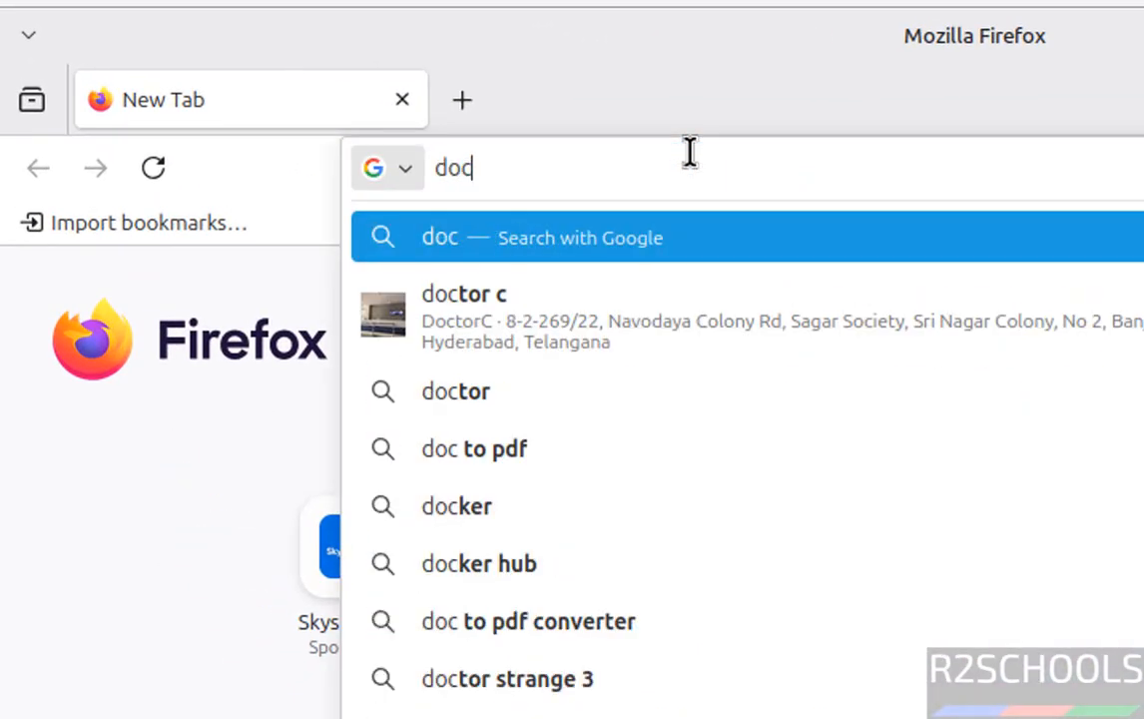
pyautogui.write('http://docs.docker.com')
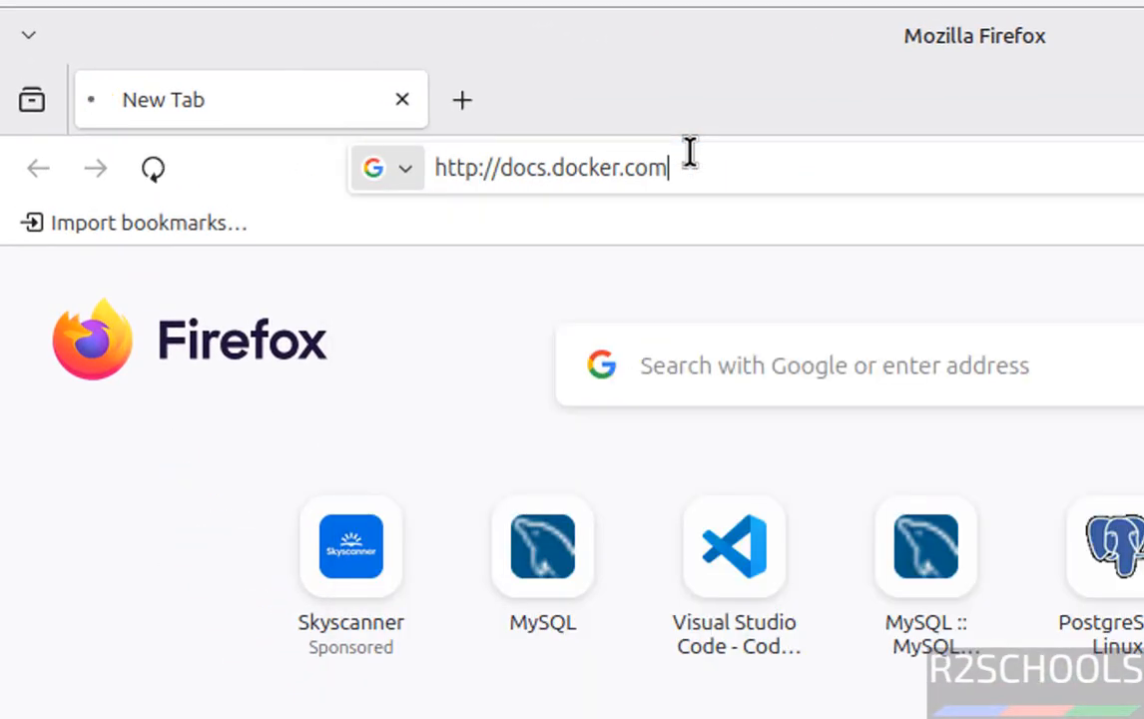
pyautogui.press('Return')
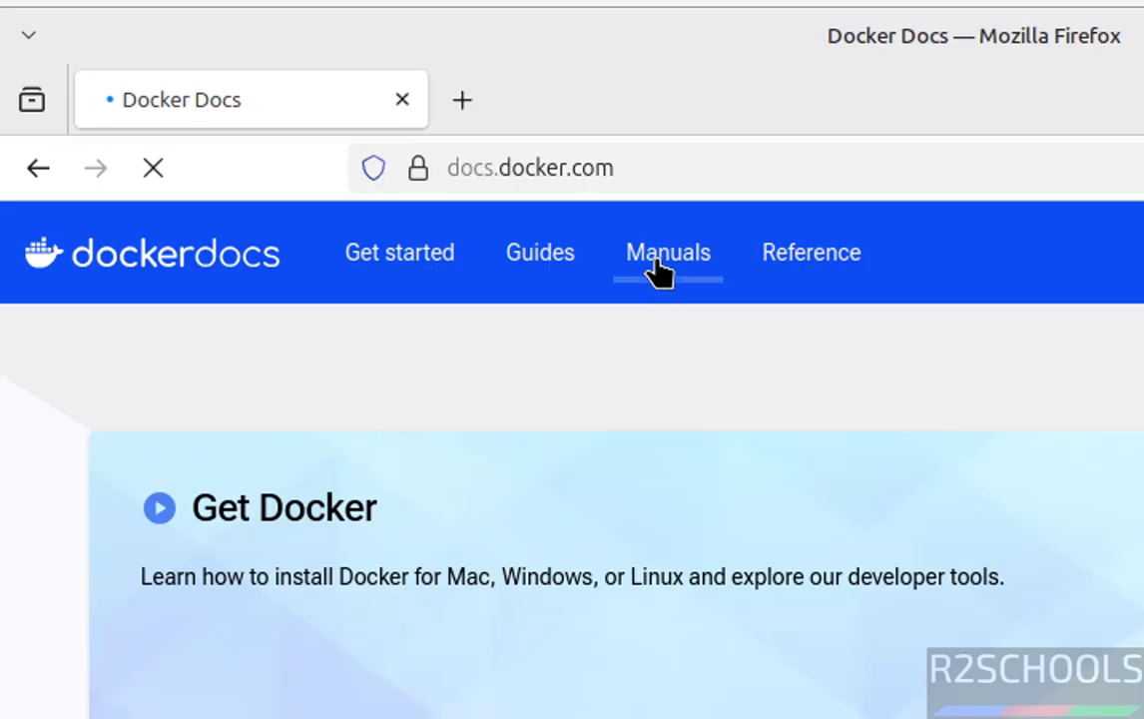
# Navigate Manuals > Docker Engine > Install to reach the install guide.
pyautogui.click(667, 252)
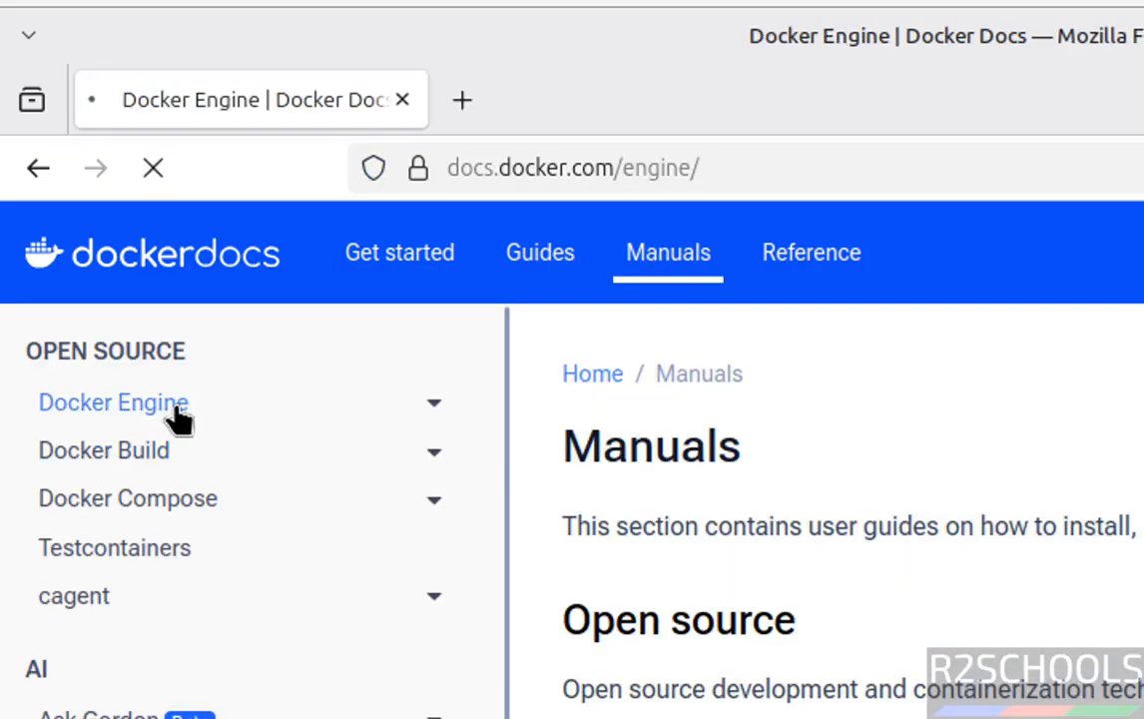
pyautogui.click(112, 401)
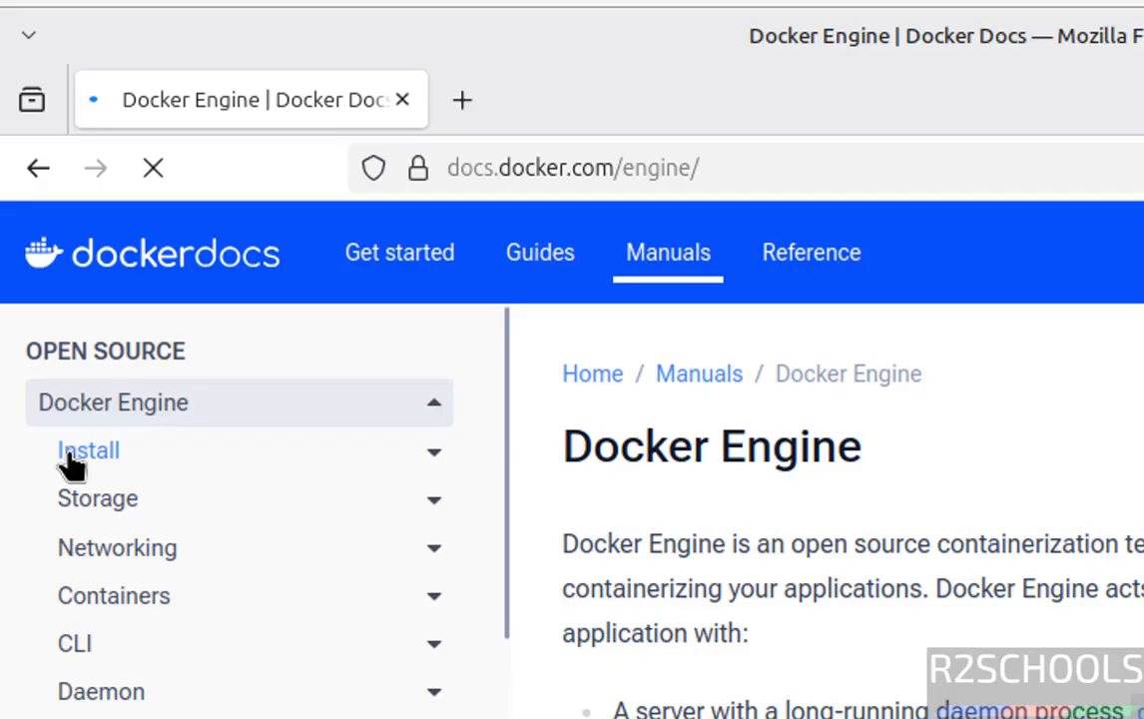
pyautogui.click(88, 451)
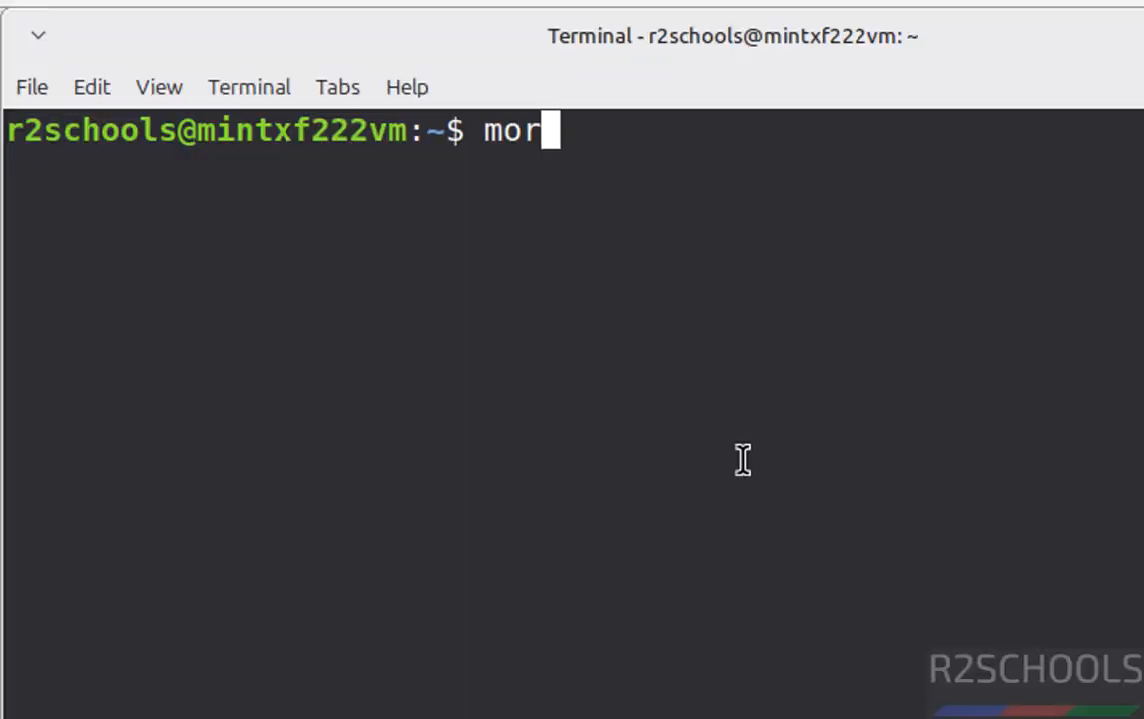
# Begin a more command on the OS release file under /etc.
pyautogui.write('e /etc/')
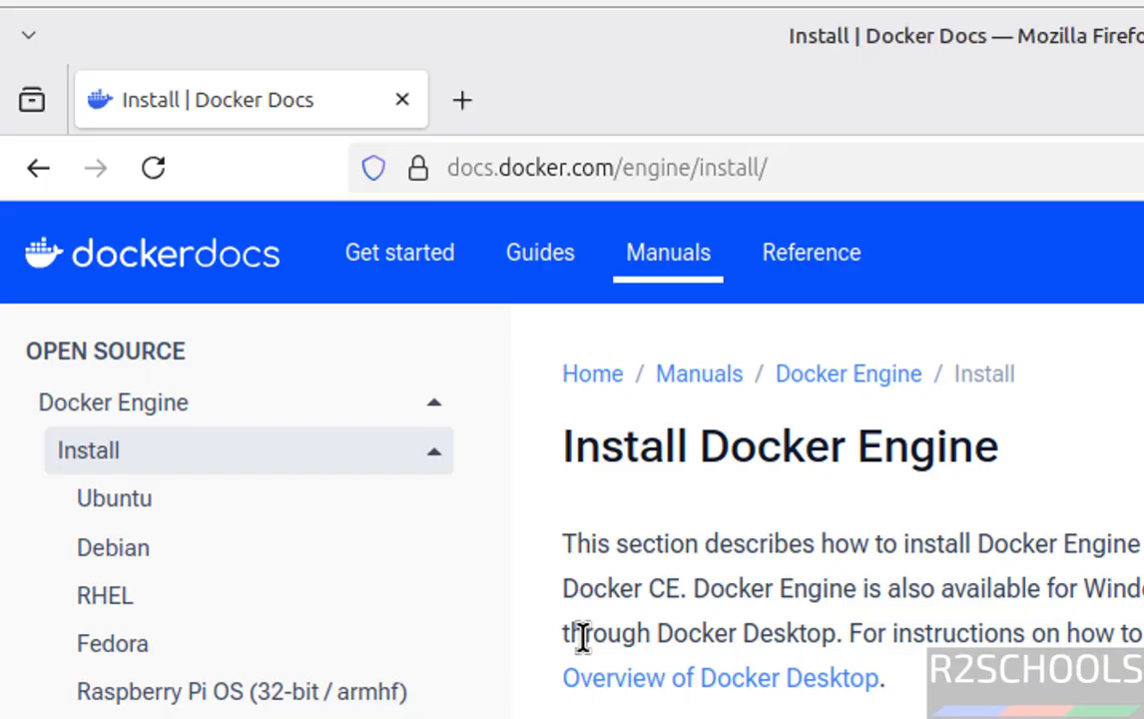
# Scroll the Ubuntu install page through OS requirements to Uninstall old versions.
pyautogui.scroll(-3)
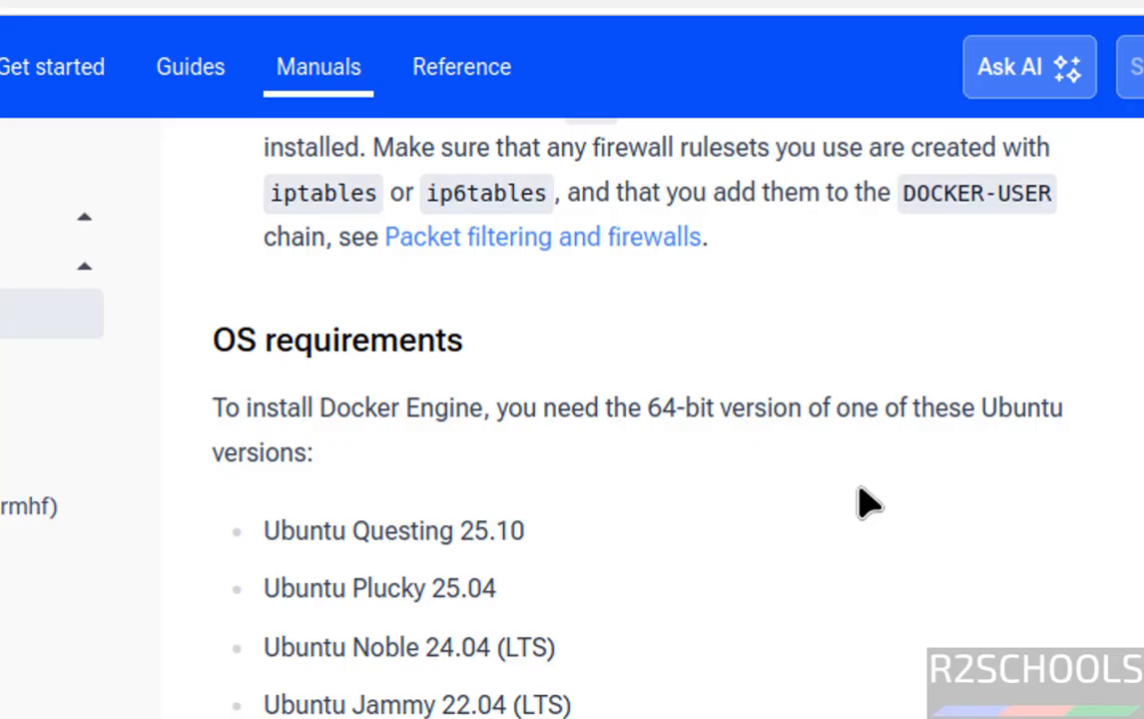
pyautogui.scroll(-3)
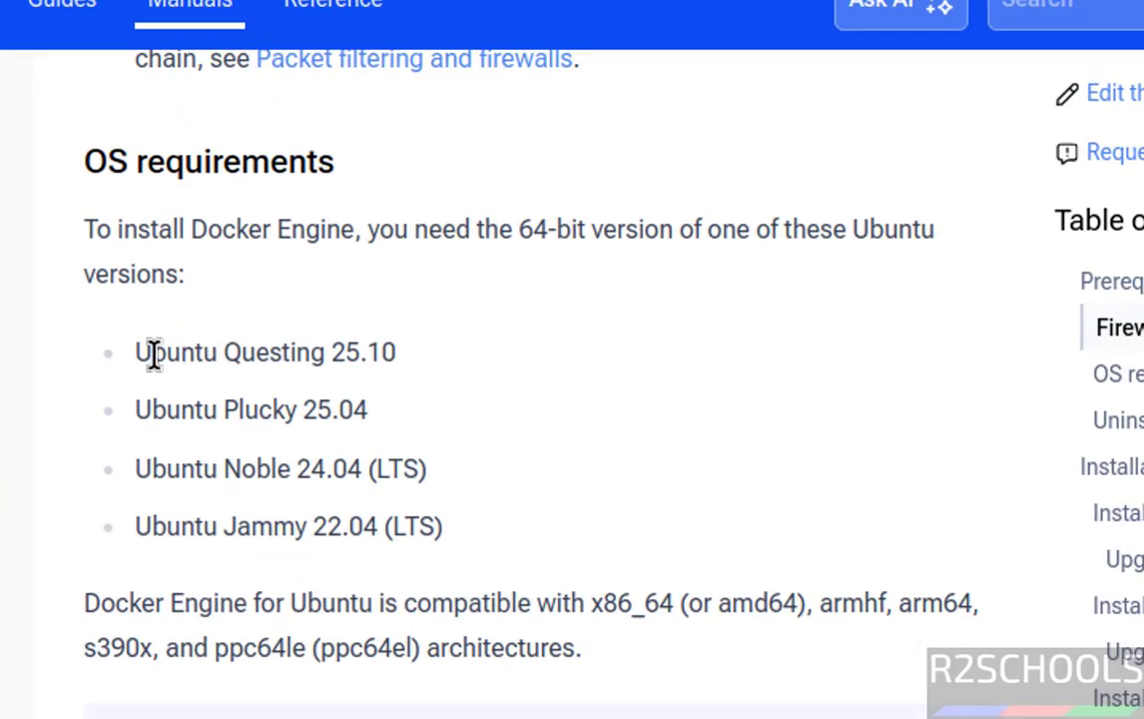
pyautogui.moveTo(409, 364)
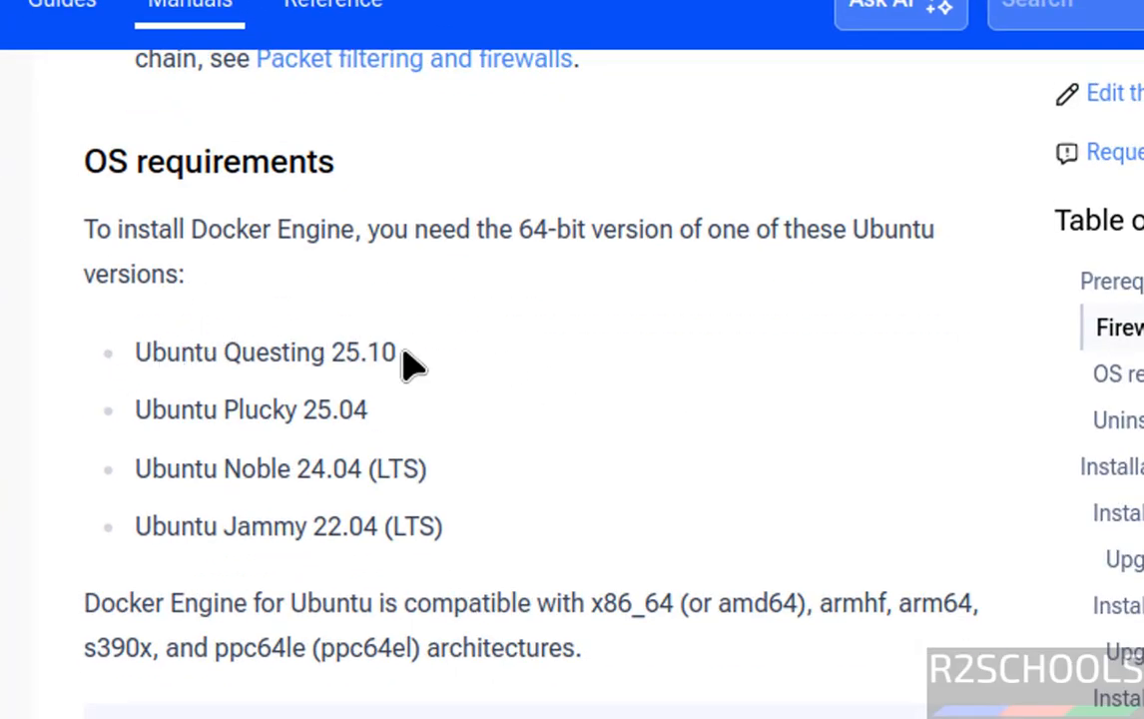
pyautogui.moveTo(302, 487)
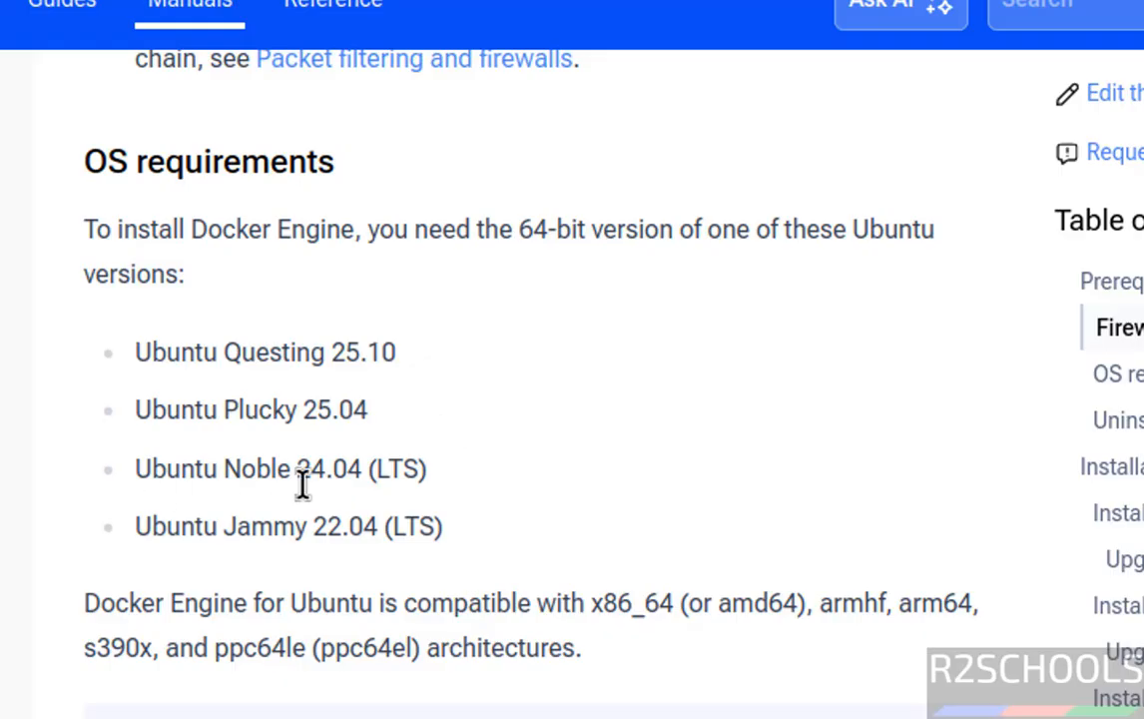
pyautogui.moveTo(445, 515)
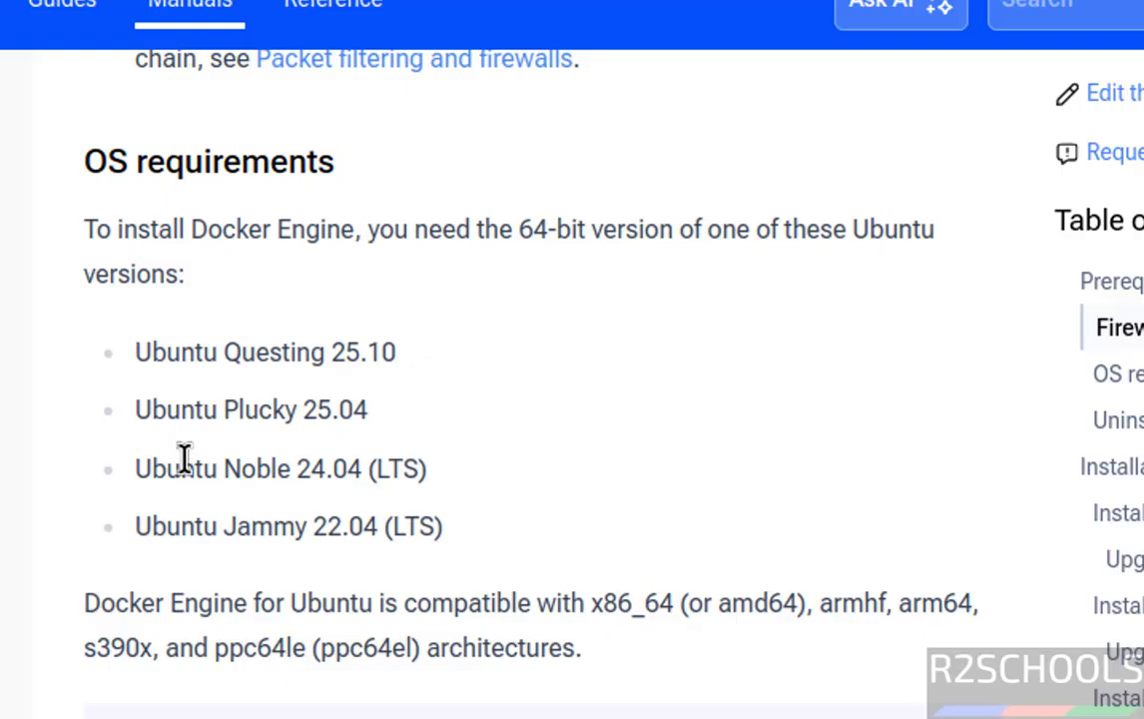
pyautogui.moveTo(337, 457)
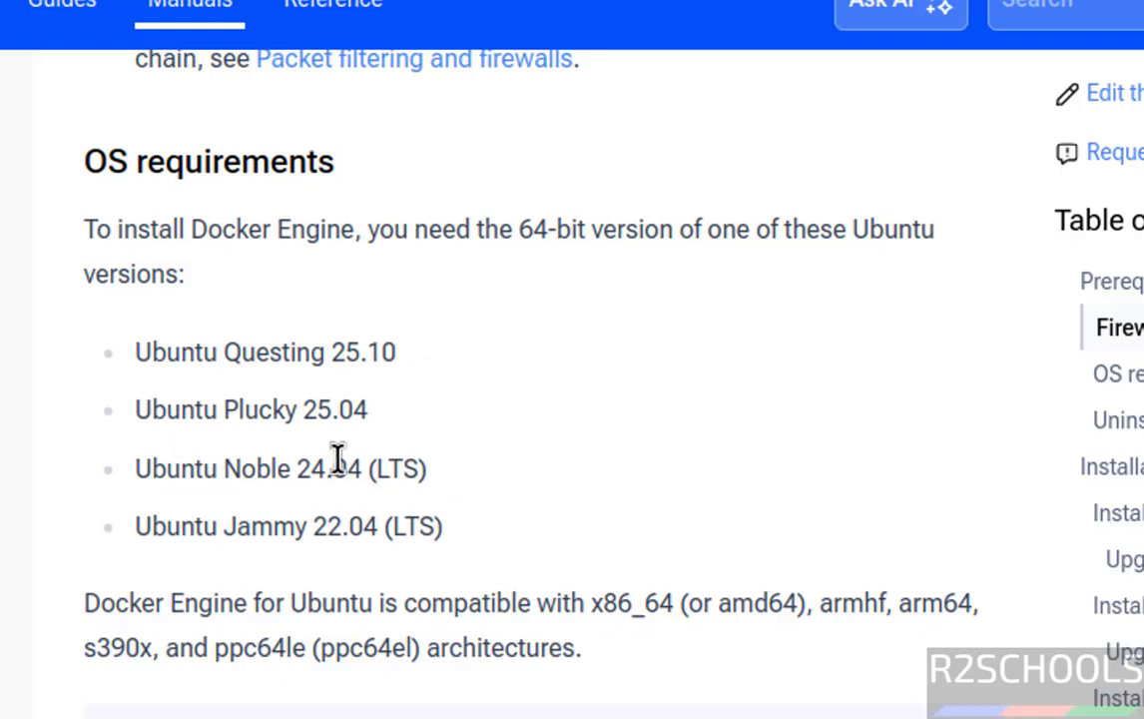
pyautogui.moveTo(262, 507)
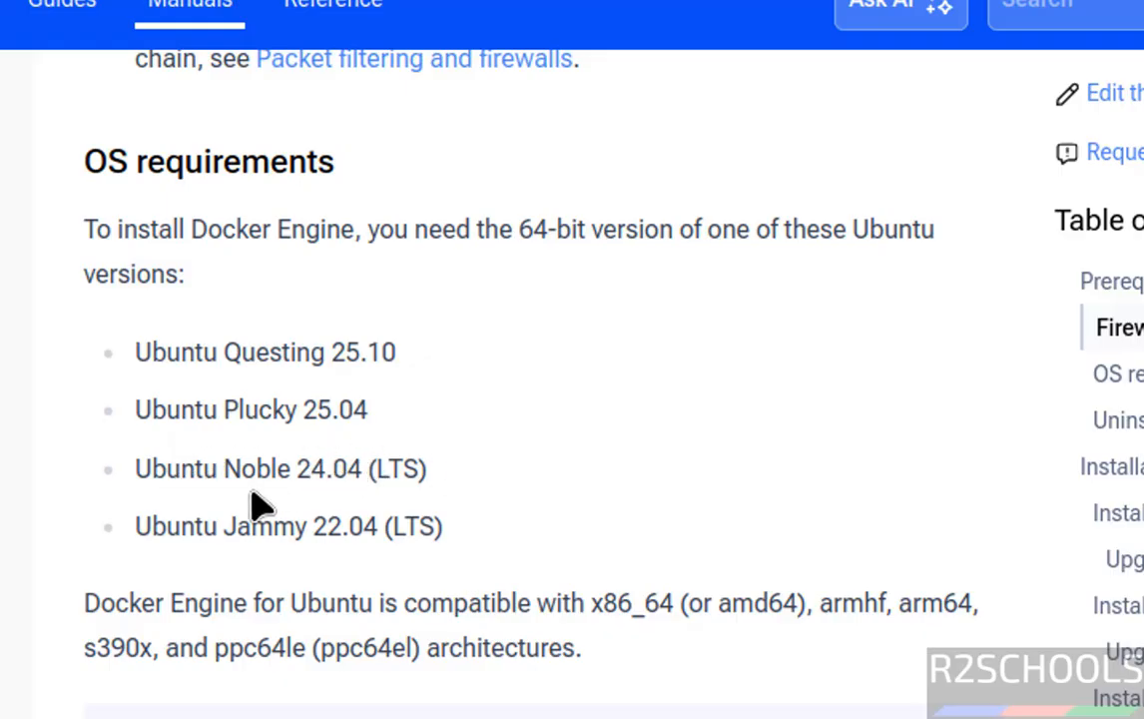
pyautogui.moveTo(369, 706)
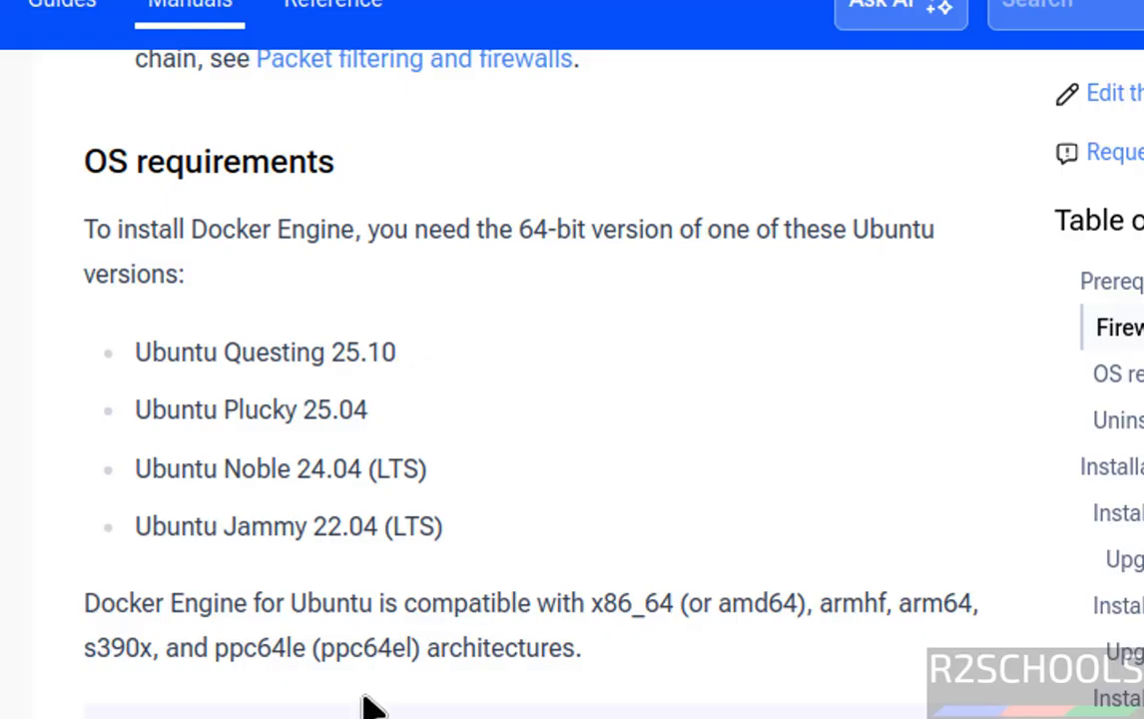
pyautogui.scroll(-3)
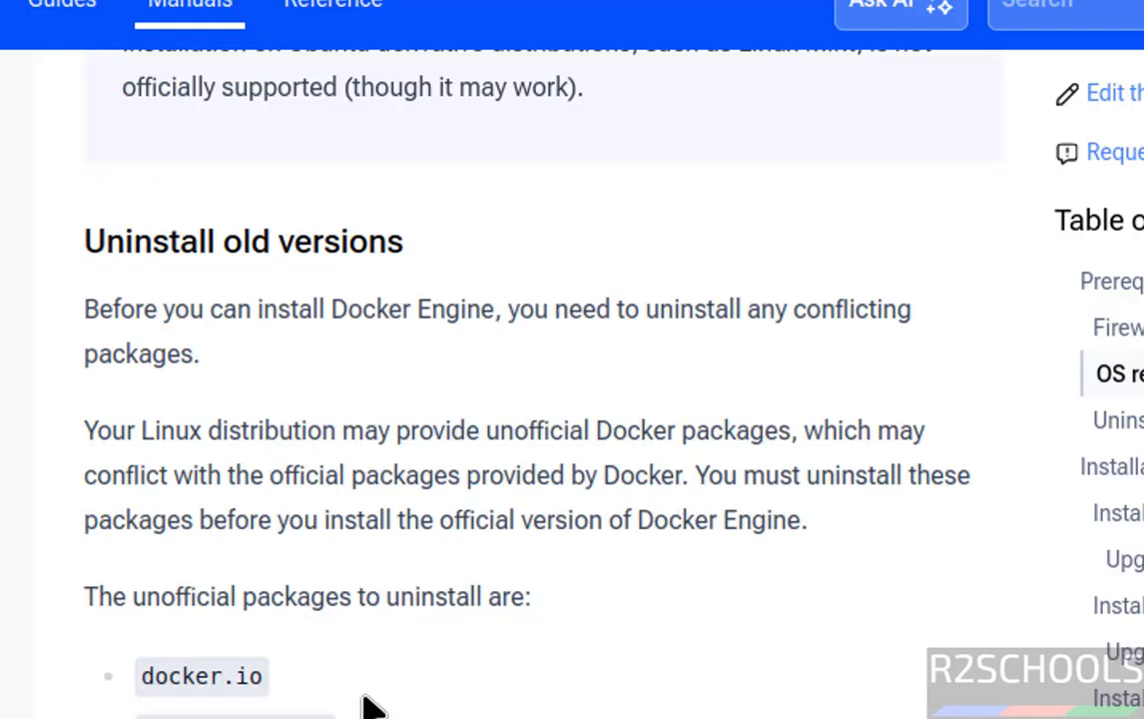
pyautogui.scroll(-3)
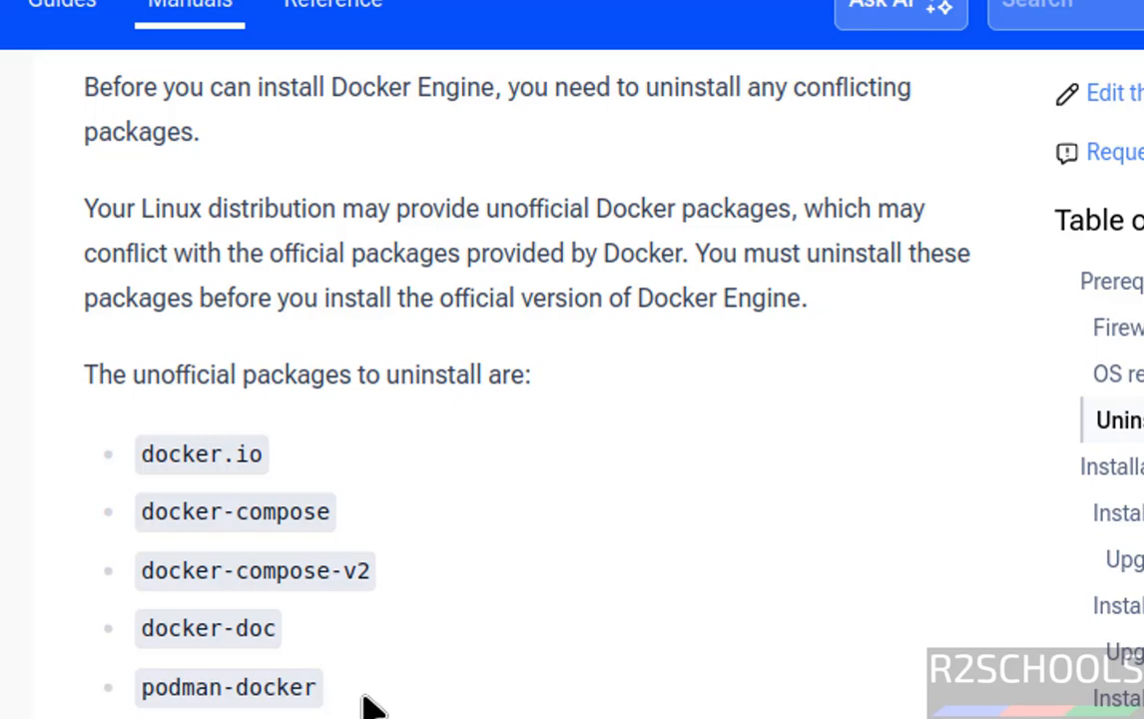
pyautogui.scroll(-3)
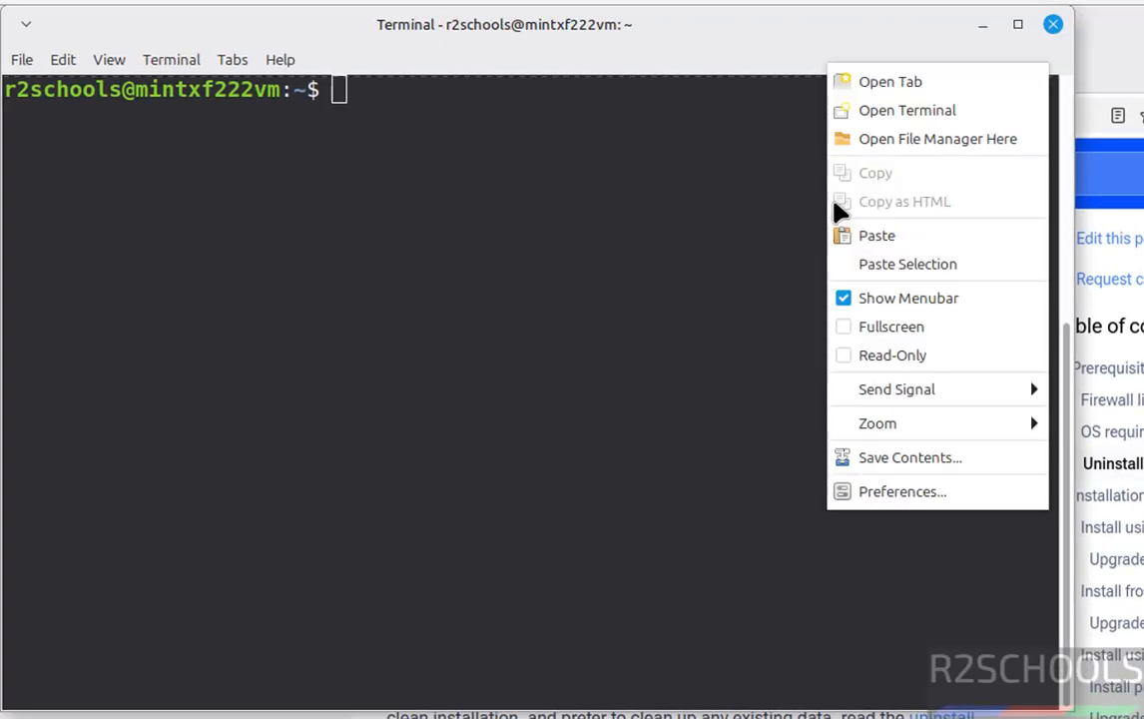
# Paste the for-loop apt-get remove command and submit the sudo password.
pyautogui.click(877, 236)
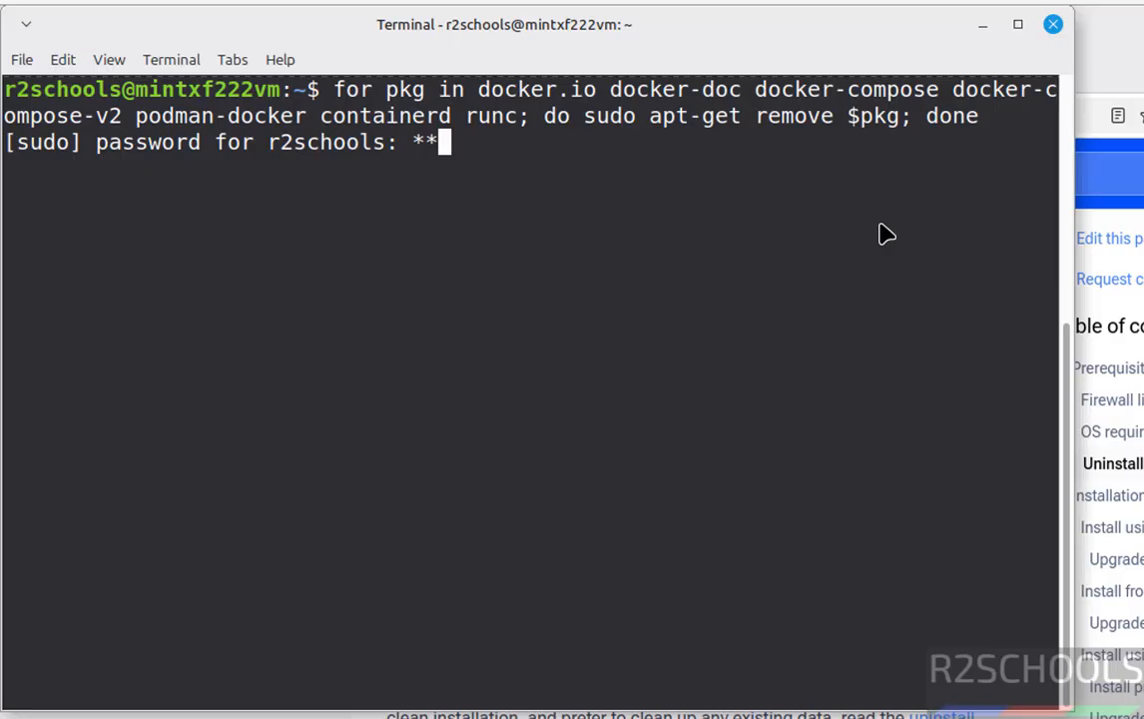
pyautogui.press('Return')
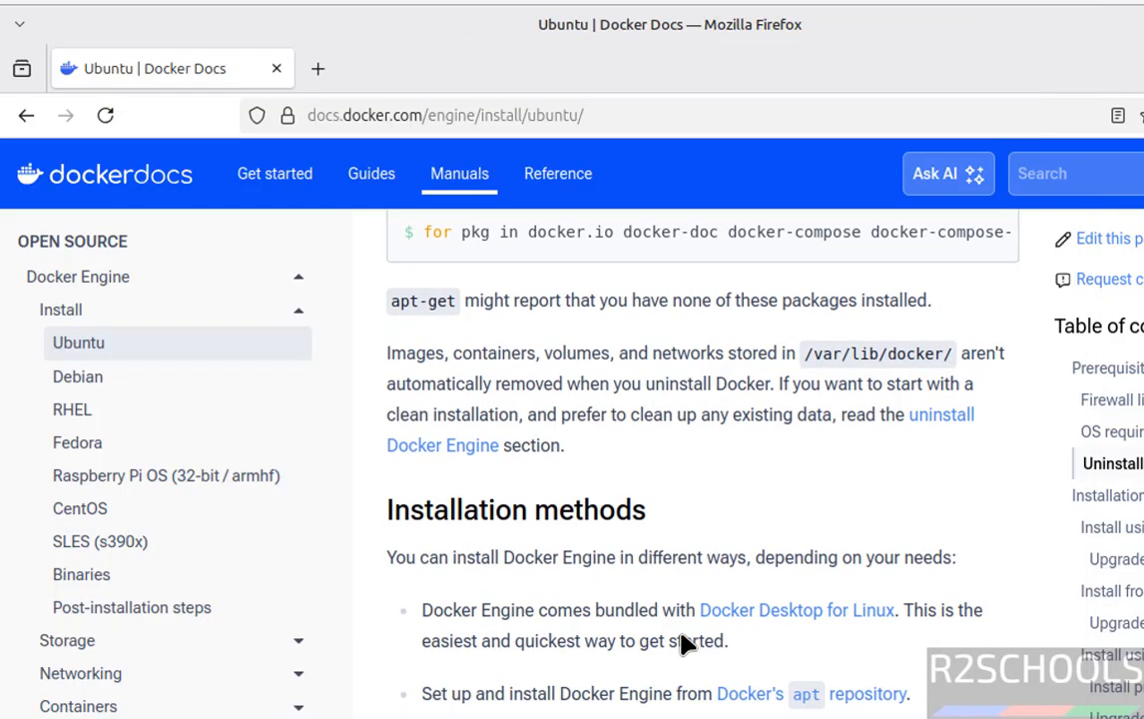
# Scroll the Ubuntu guide down to the Installation methods section.
pyautogui.scroll(-3)
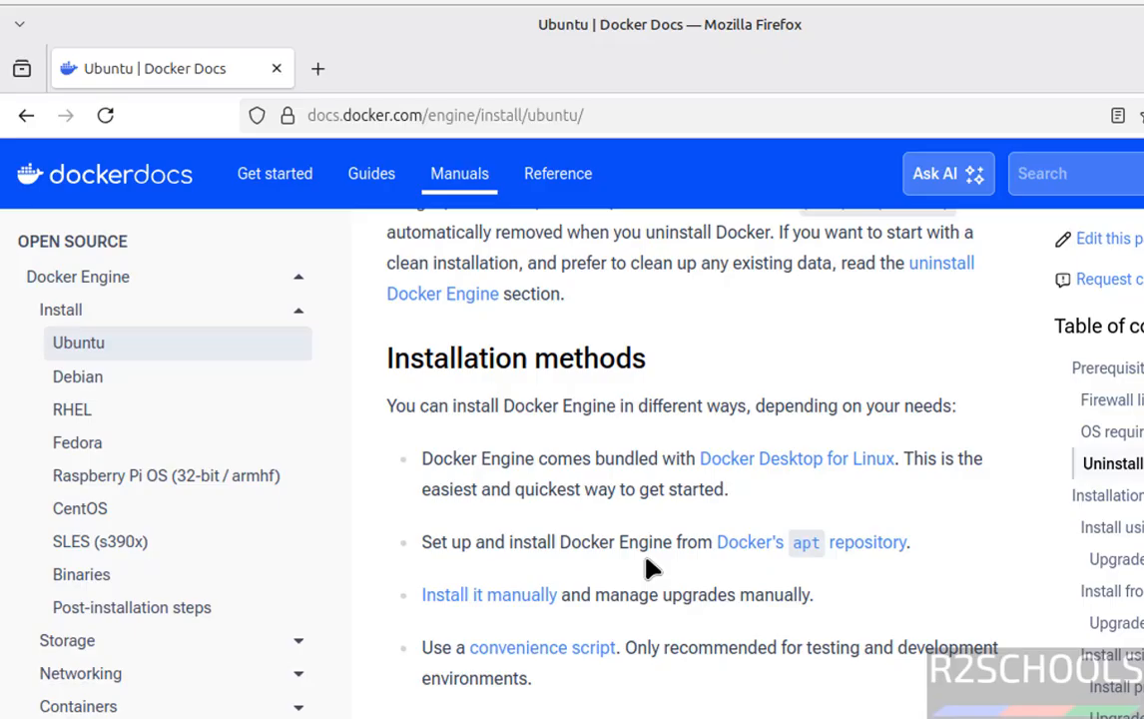
pyautogui.moveTo(738, 555)
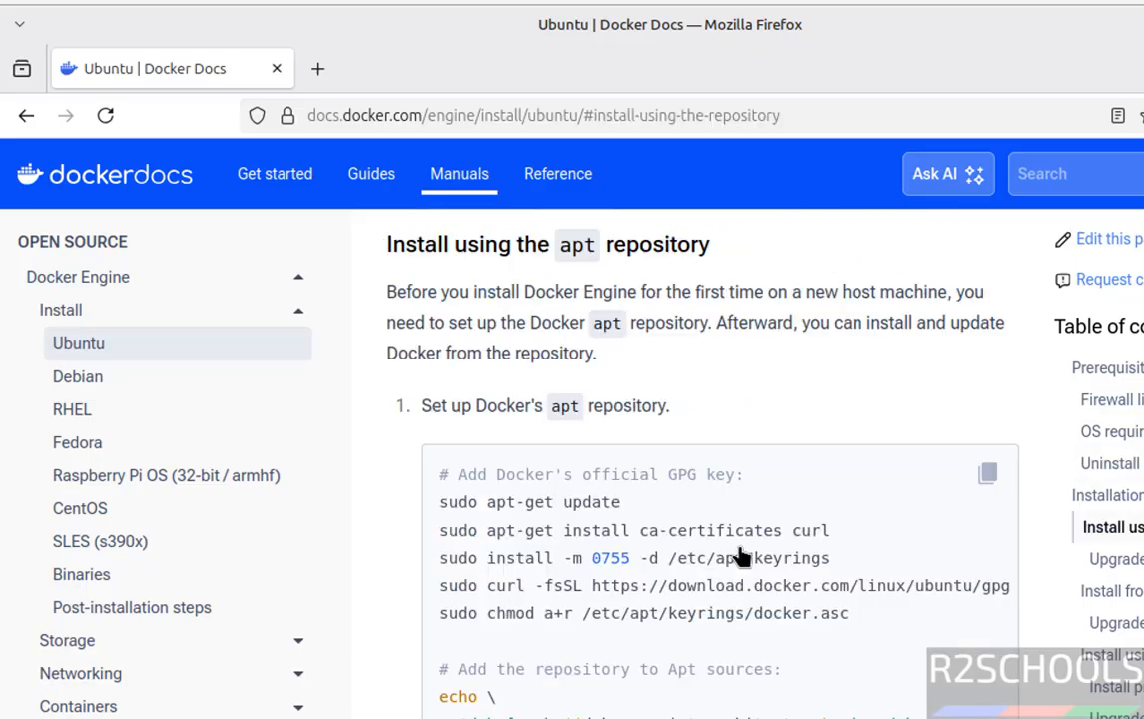
pyautogui.moveTo(697, 370)
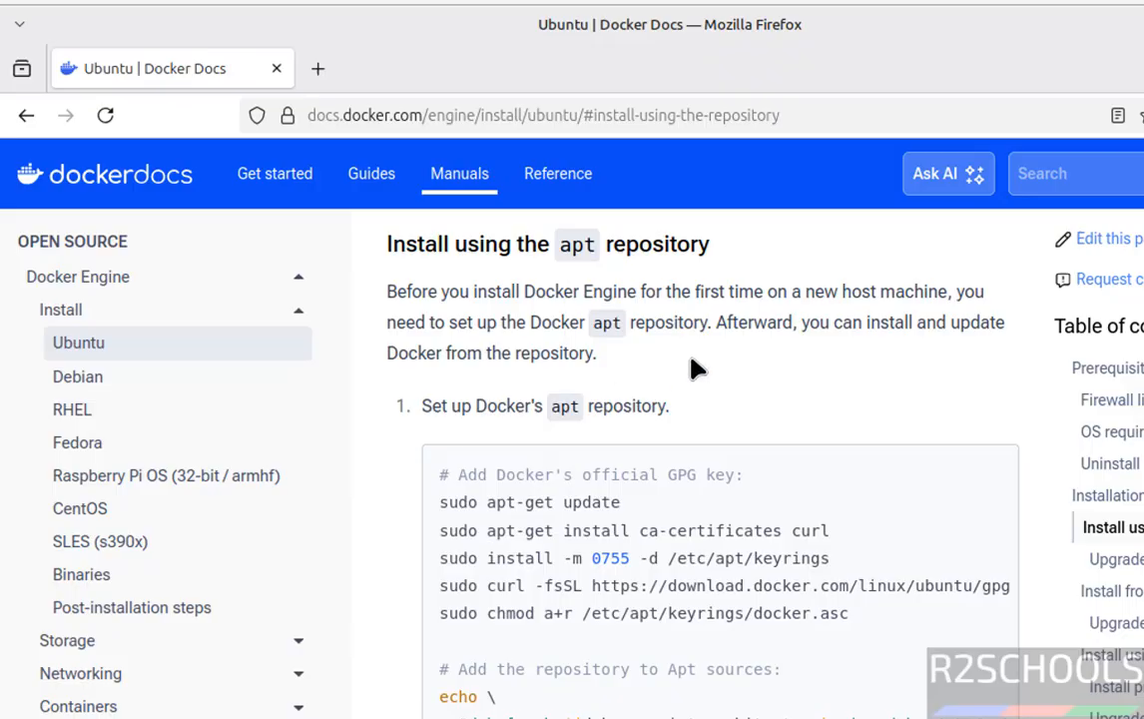
pyautogui.moveTo(461, 509)
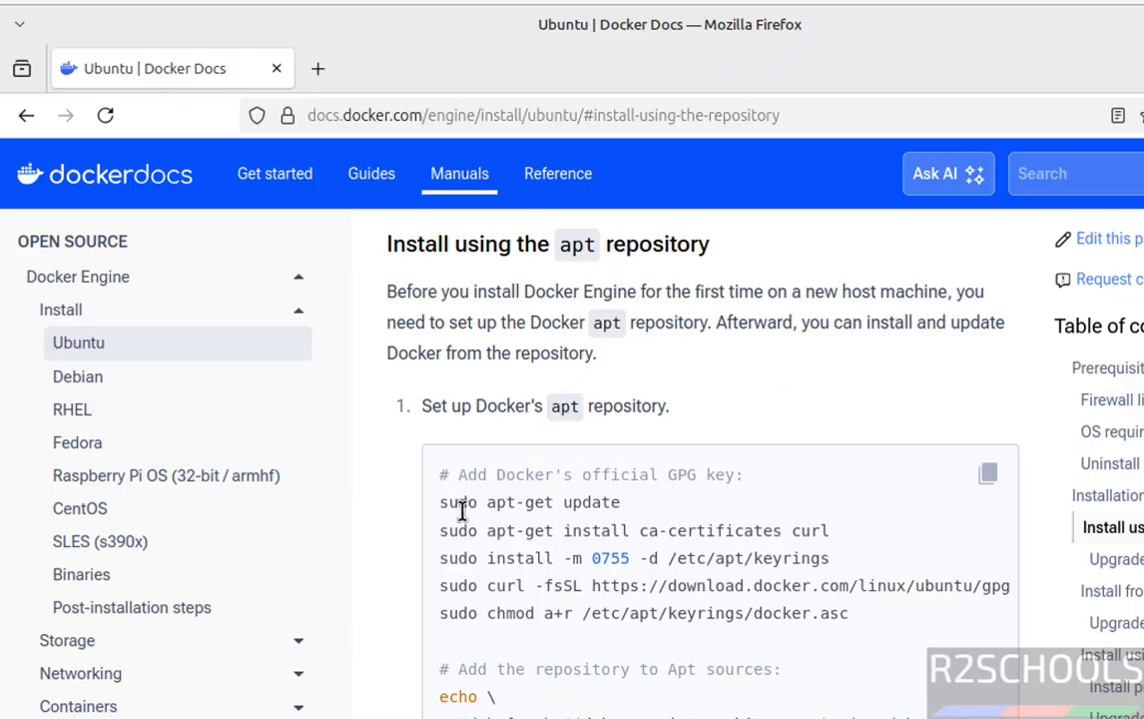
pyautogui.moveTo(439, 517)
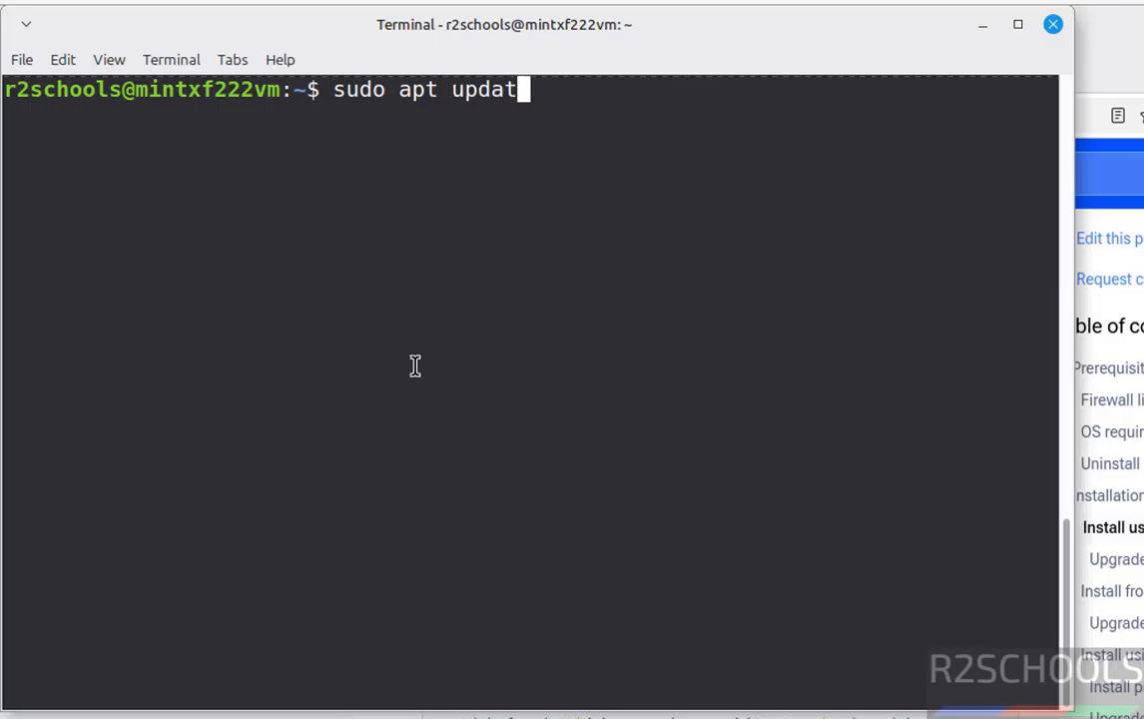
# Run apt-get update, create /etc/apt/keyrings and download Docker's GPG key to docker.asc, then enter sudo chmod a+r.
pyautogui.press('Return')
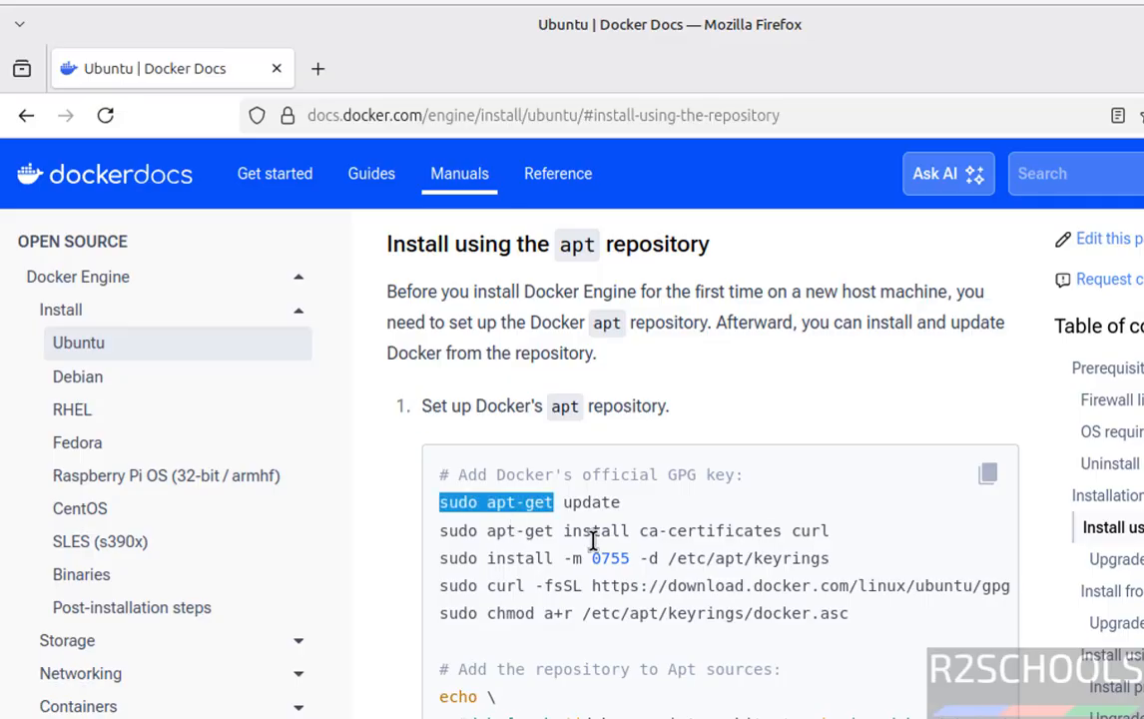
pyautogui.moveTo(581, 537)
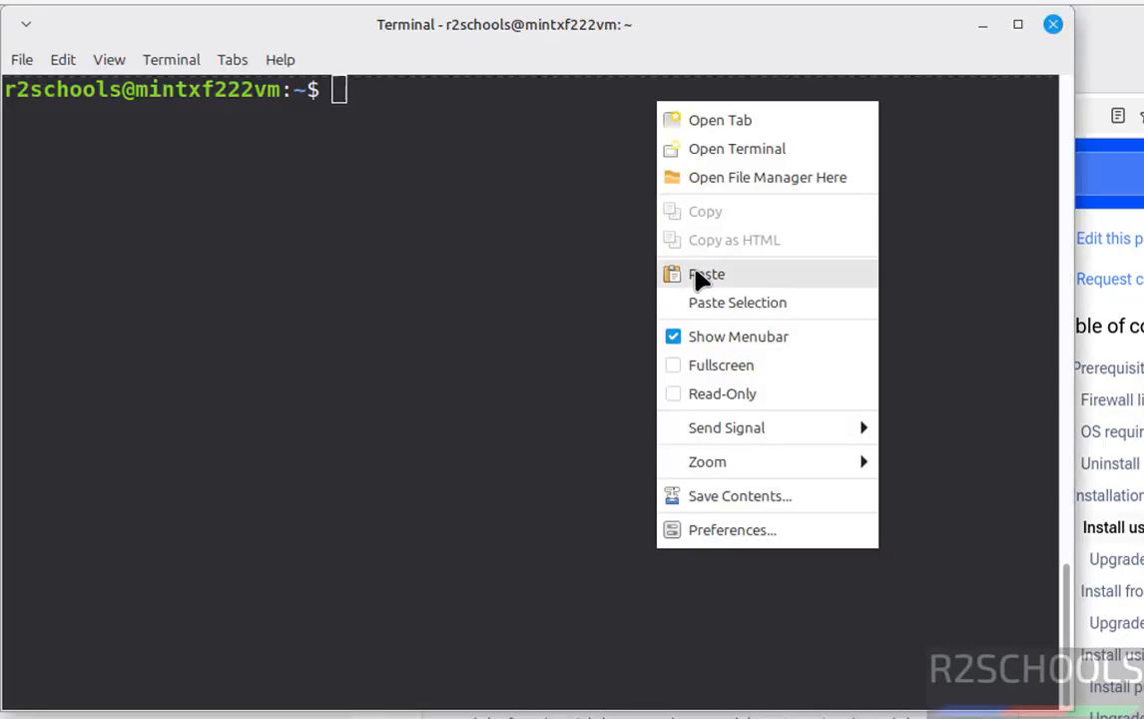
pyautogui.click(706, 273)
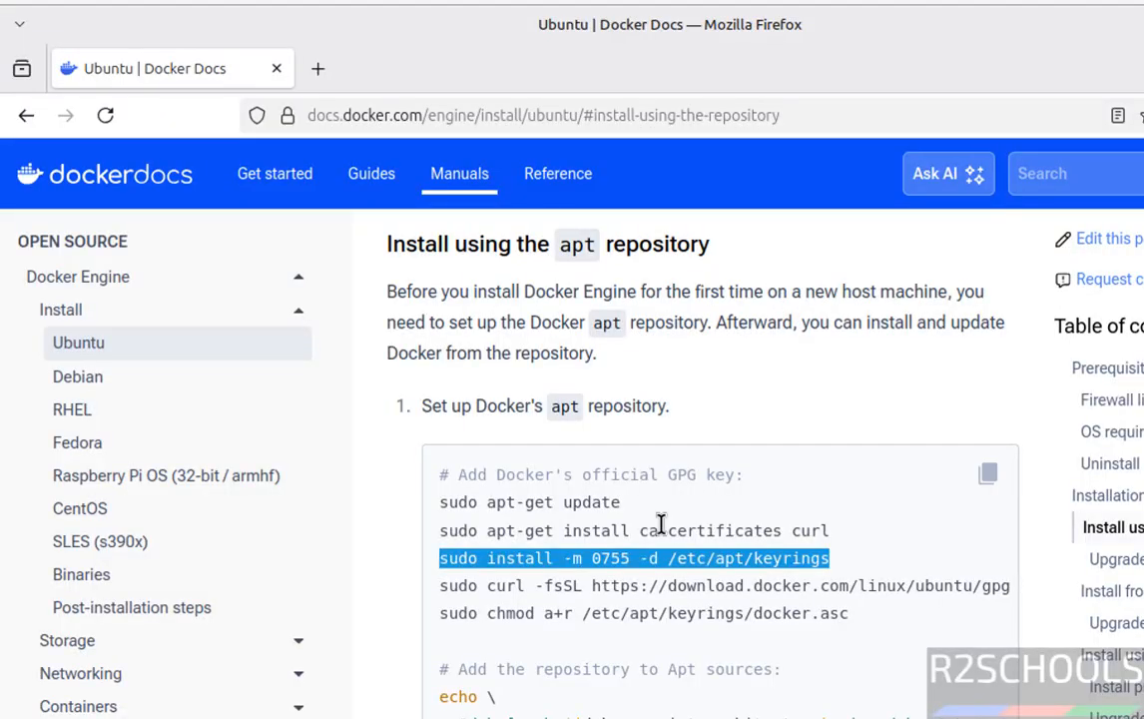
pyautogui.click(615, 587)
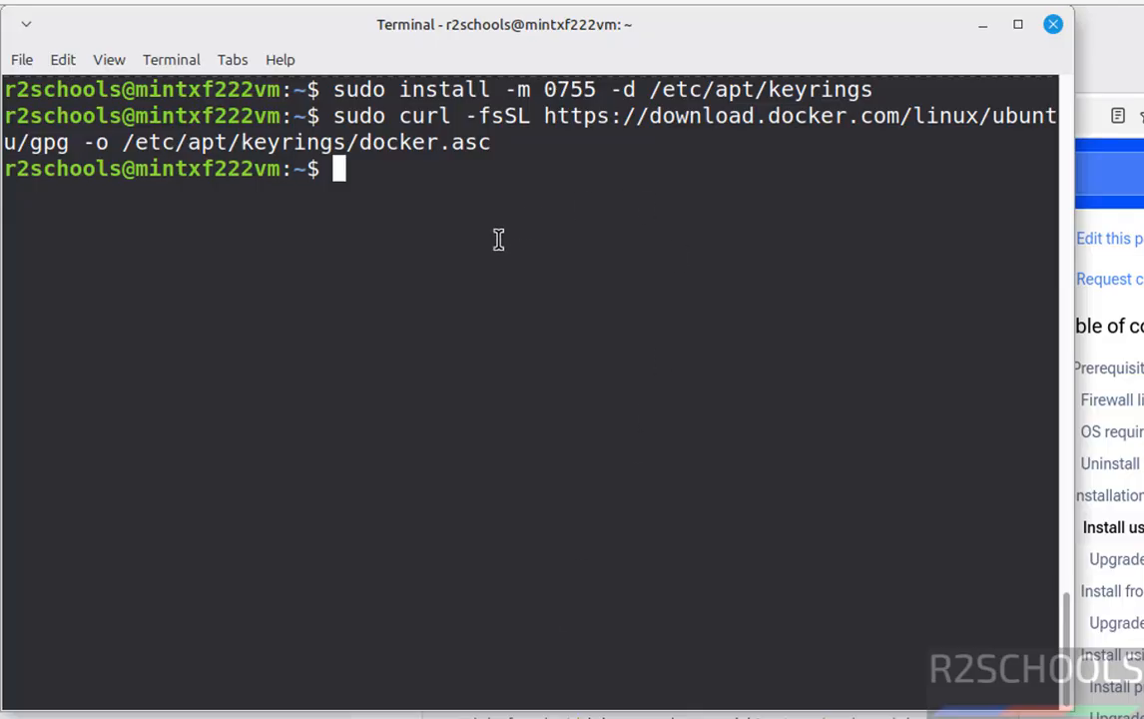
pyautogui.write('sudo chmod a+r /etc/apt/keyrings/docker.asc')
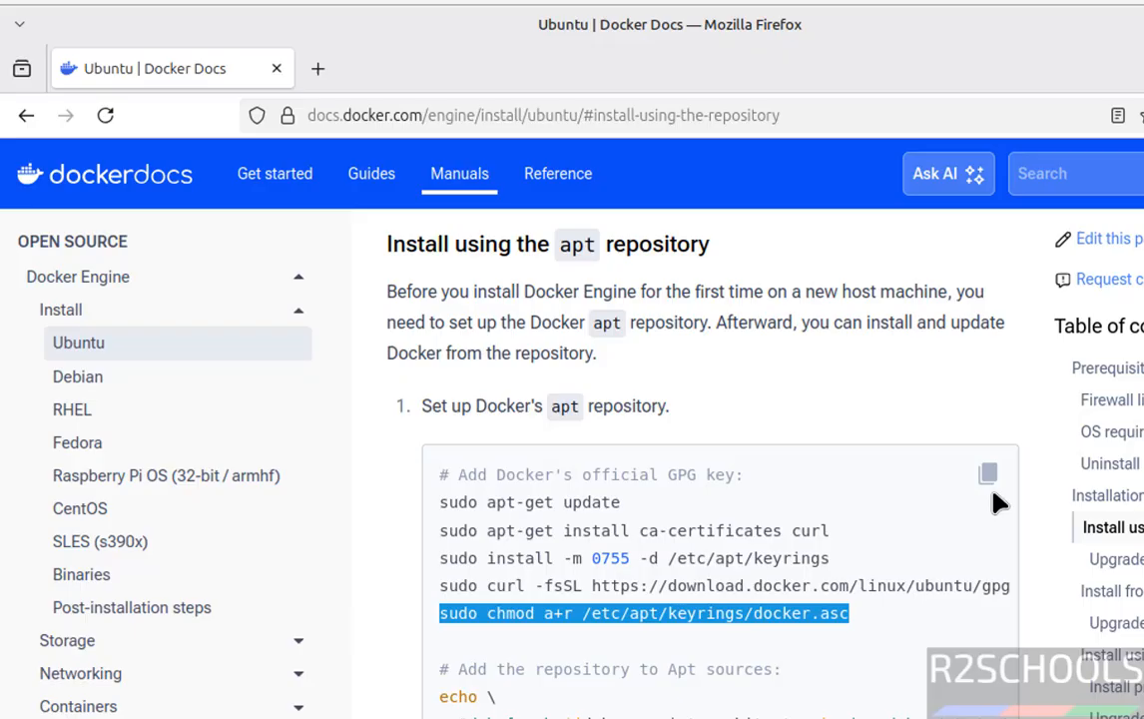
# Paste and run the echo…tee block adding Docker's repository to apt sources, accepting the unsafe-paste warning.
pyautogui.scroll(-3)
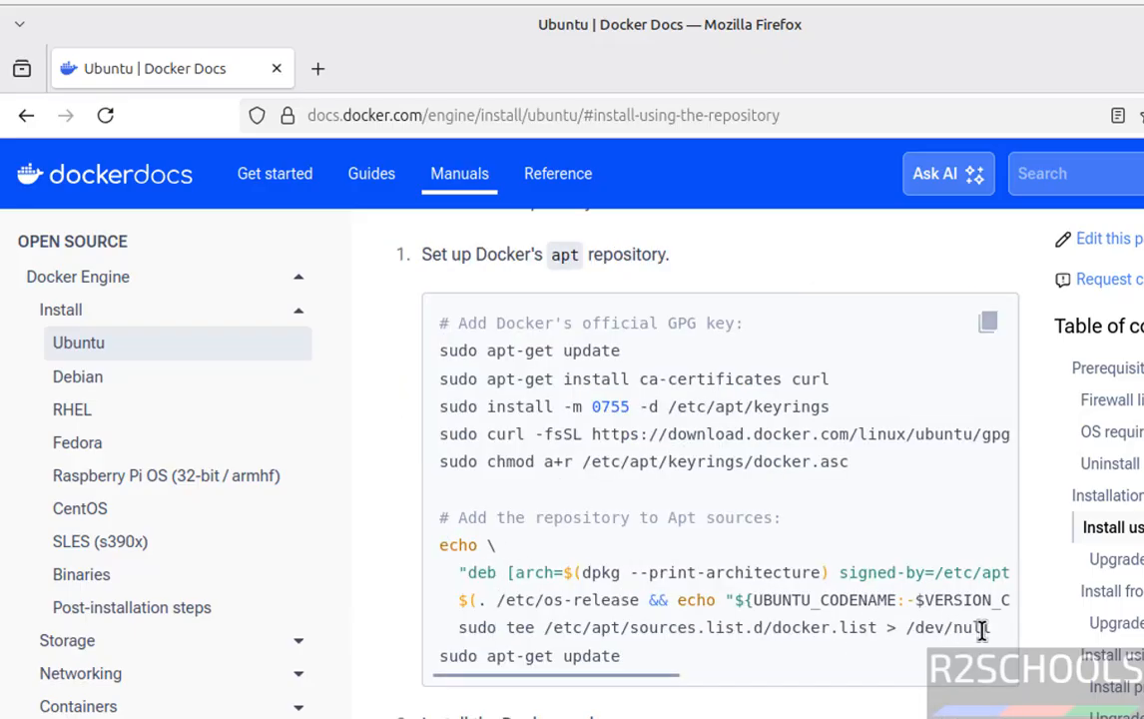
pyautogui.moveTo(439, 543); pyautogui.dragTo(935, 599)
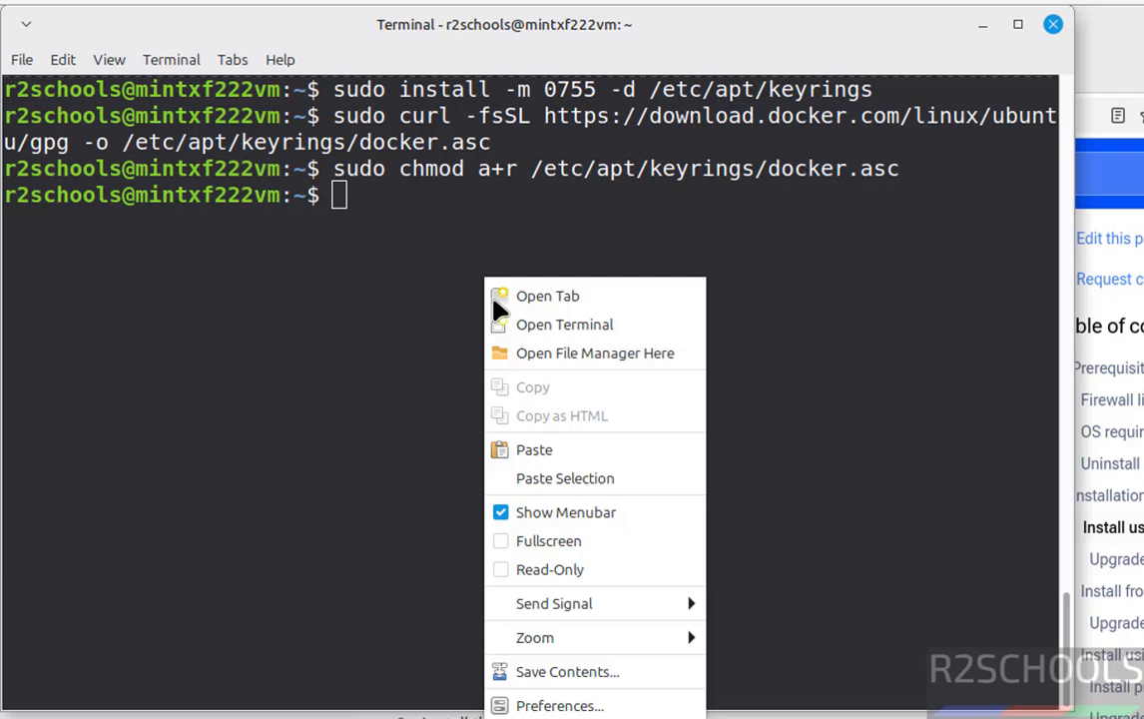
pyautogui.click(535, 449)
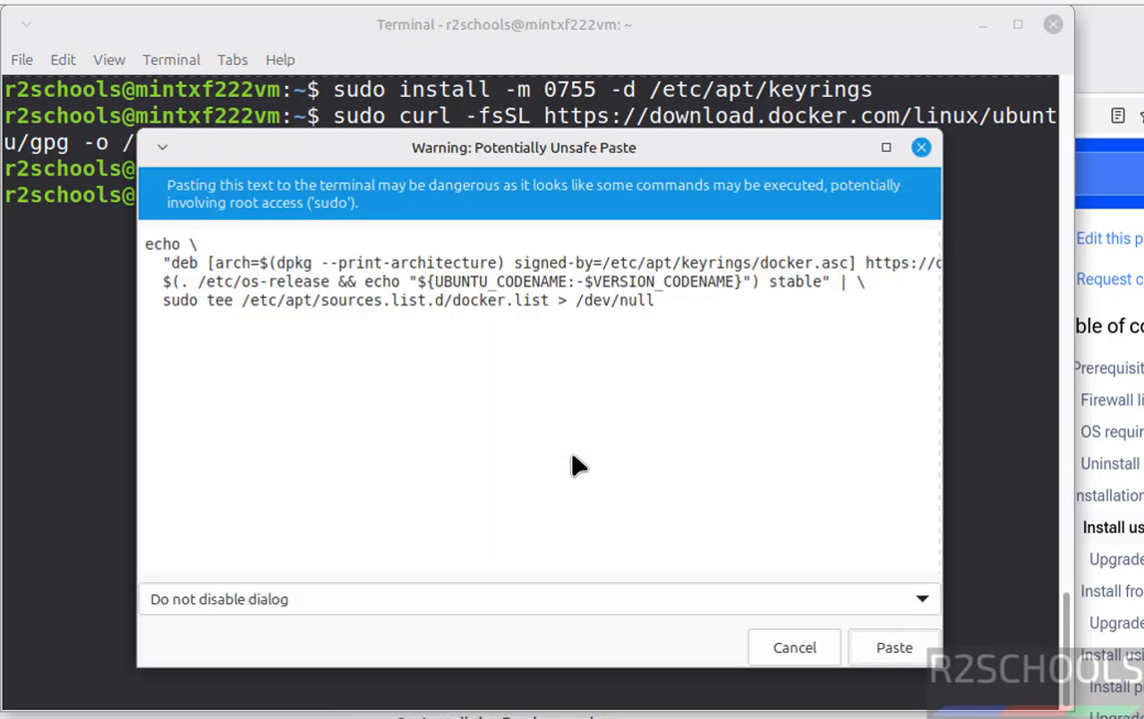
pyautogui.click(893, 647)
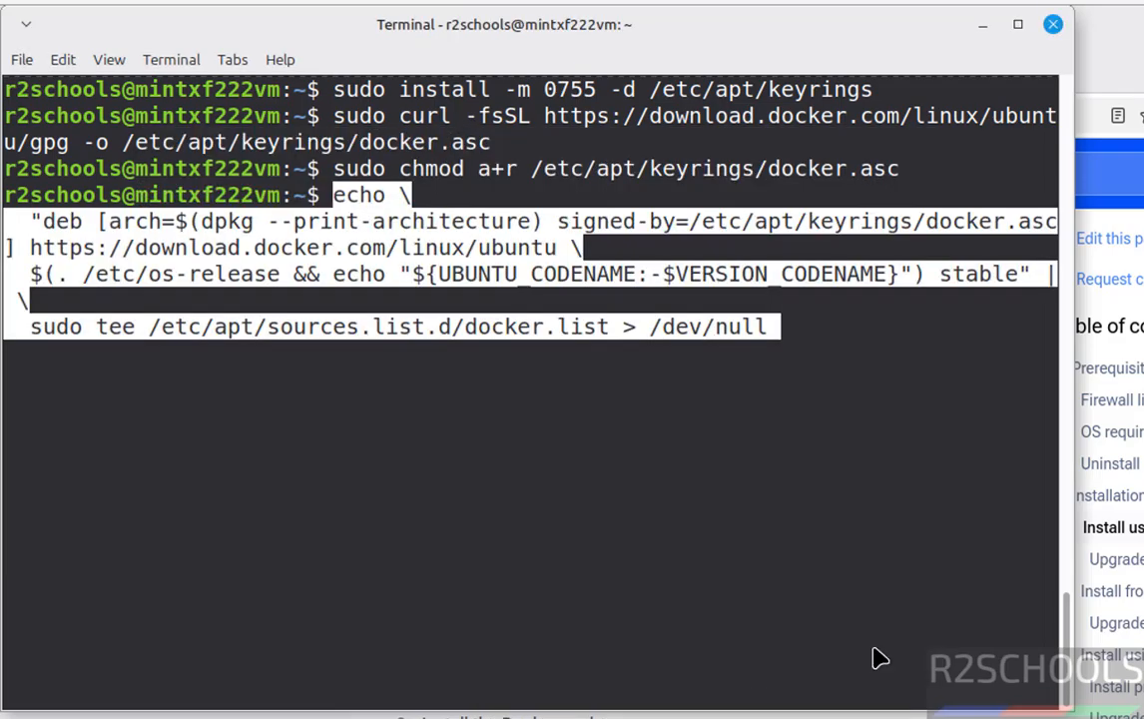
pyautogui.press('Return')
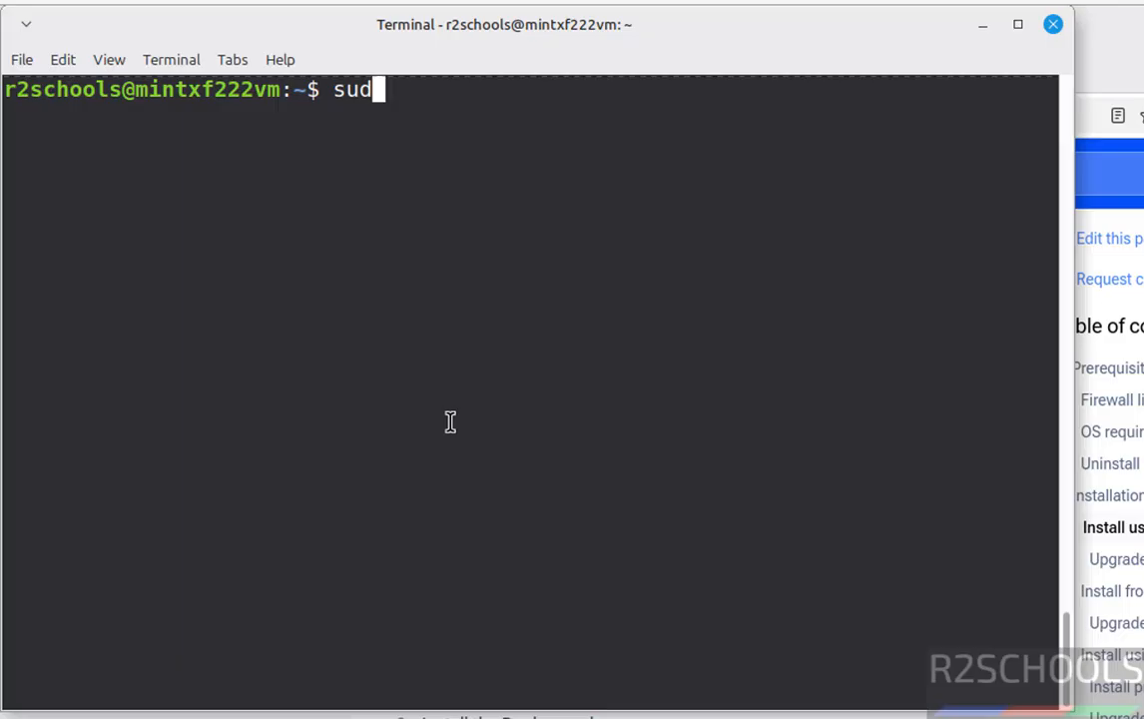
# Refresh the package lists with sudo apt-get update.
pyautogui.write('o apt-ge')
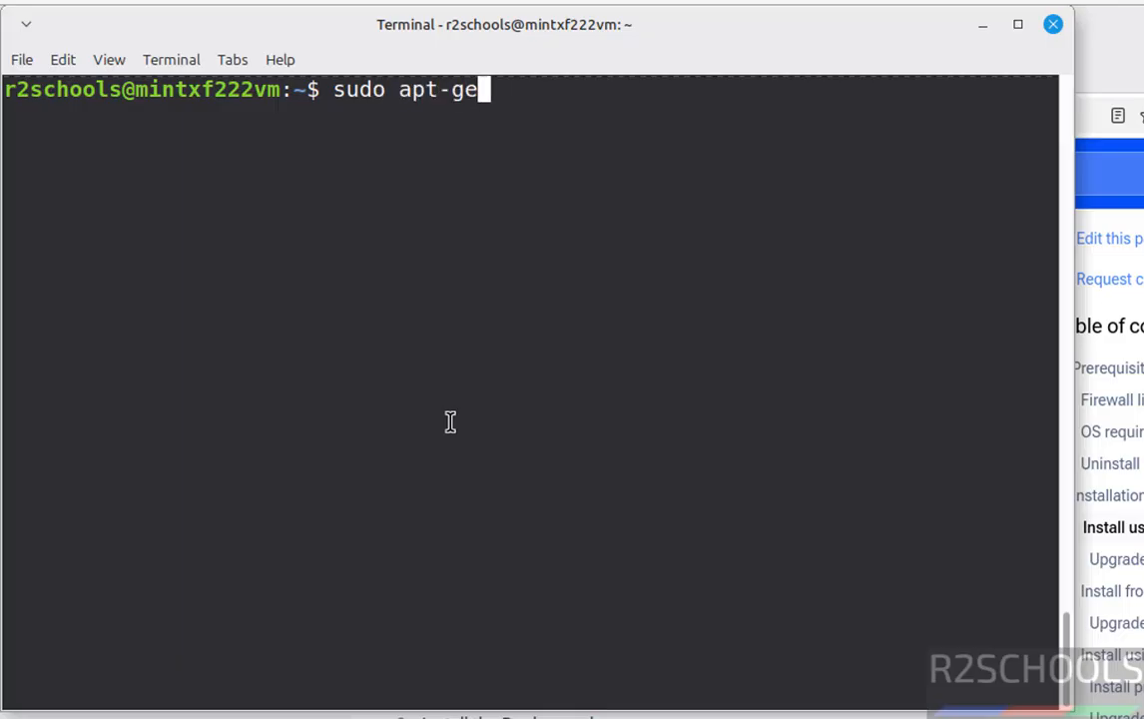
pyautogui.press('Return')
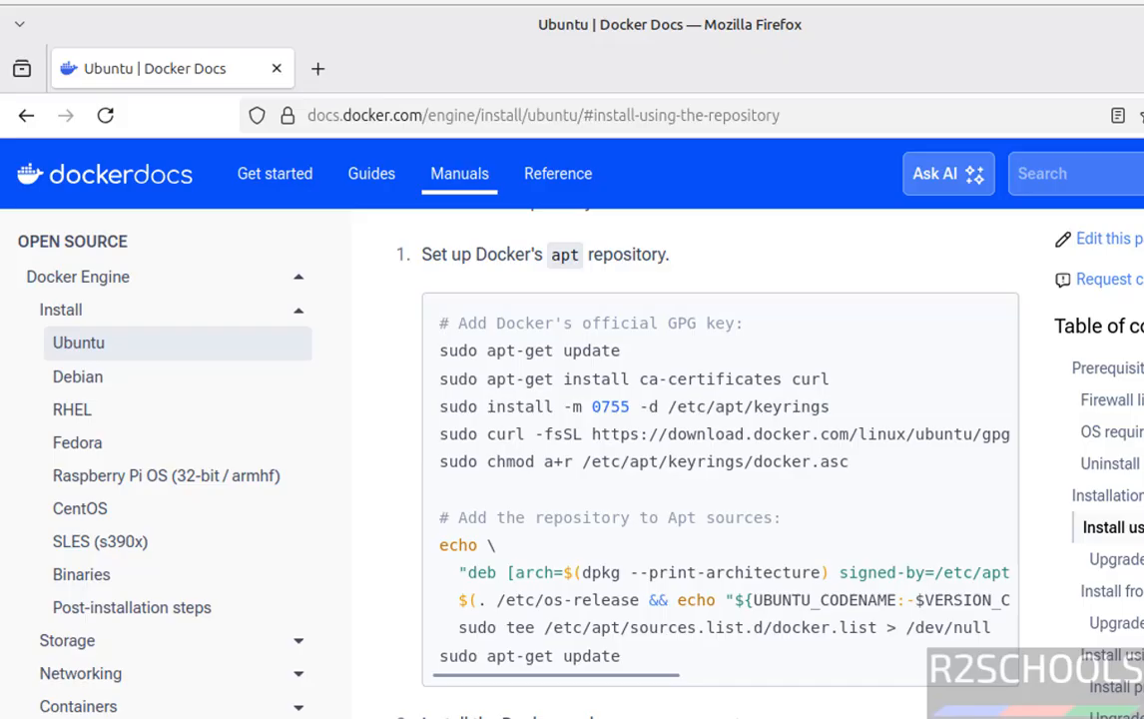
pyautogui.scroll(-3)
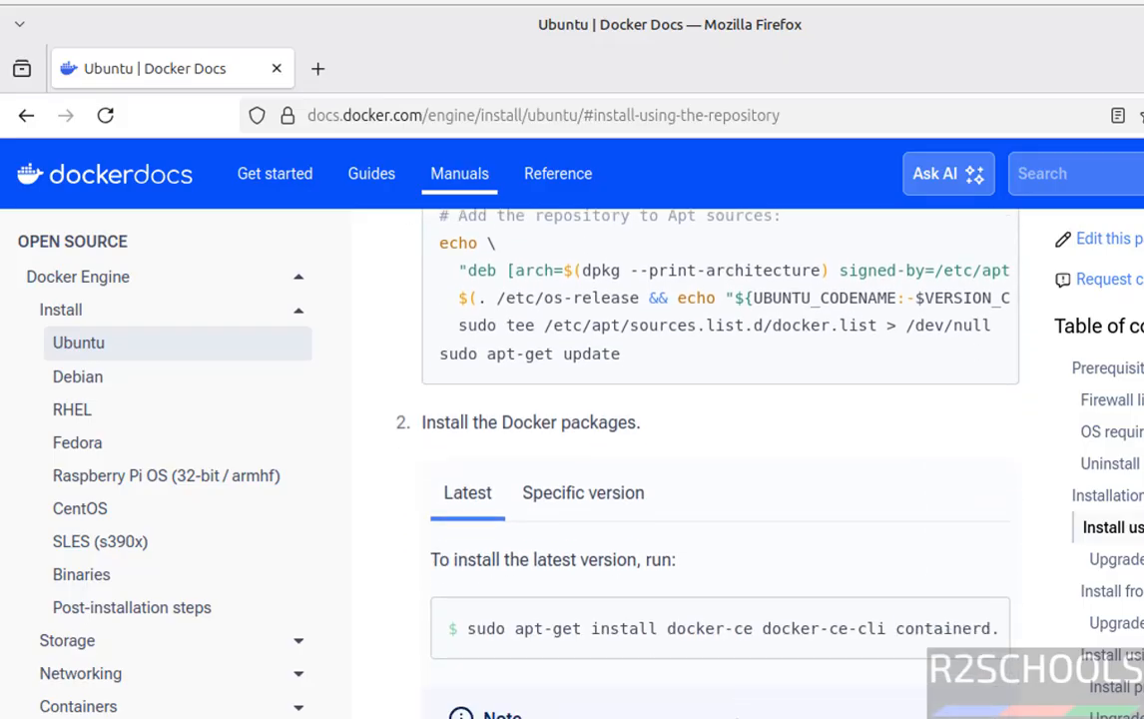
pyautogui.scroll(-3)
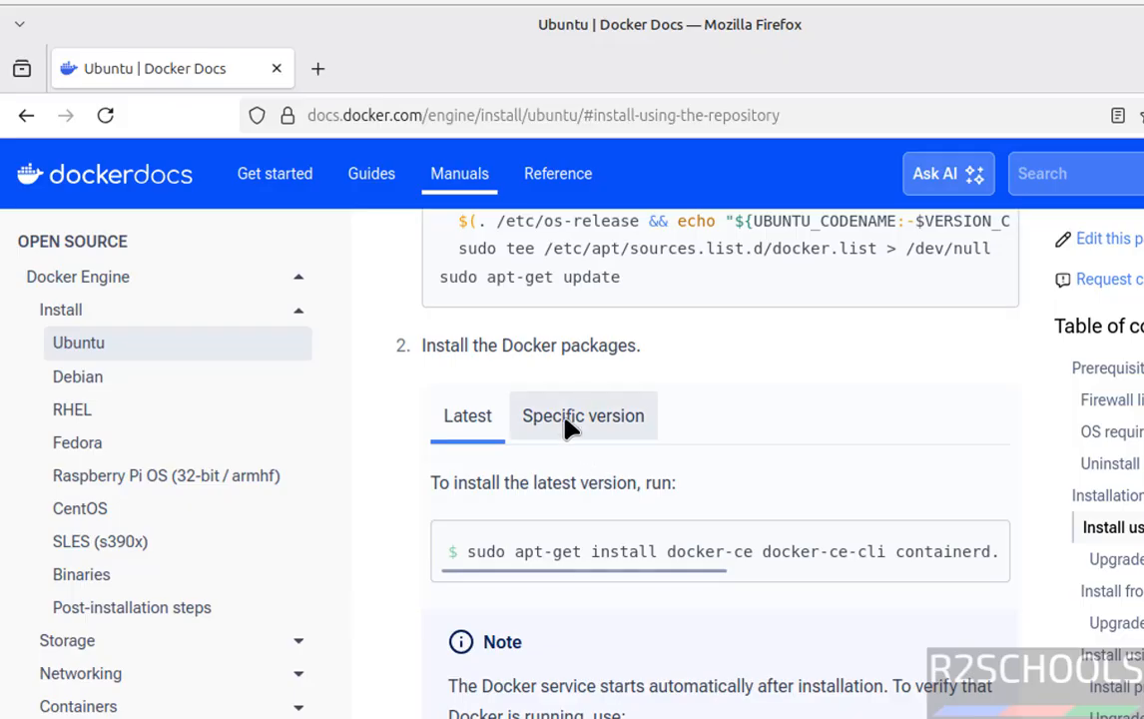
# View the Specific version tab listing docker-ce versions, then return to Latest.
pyautogui.click(583, 415)
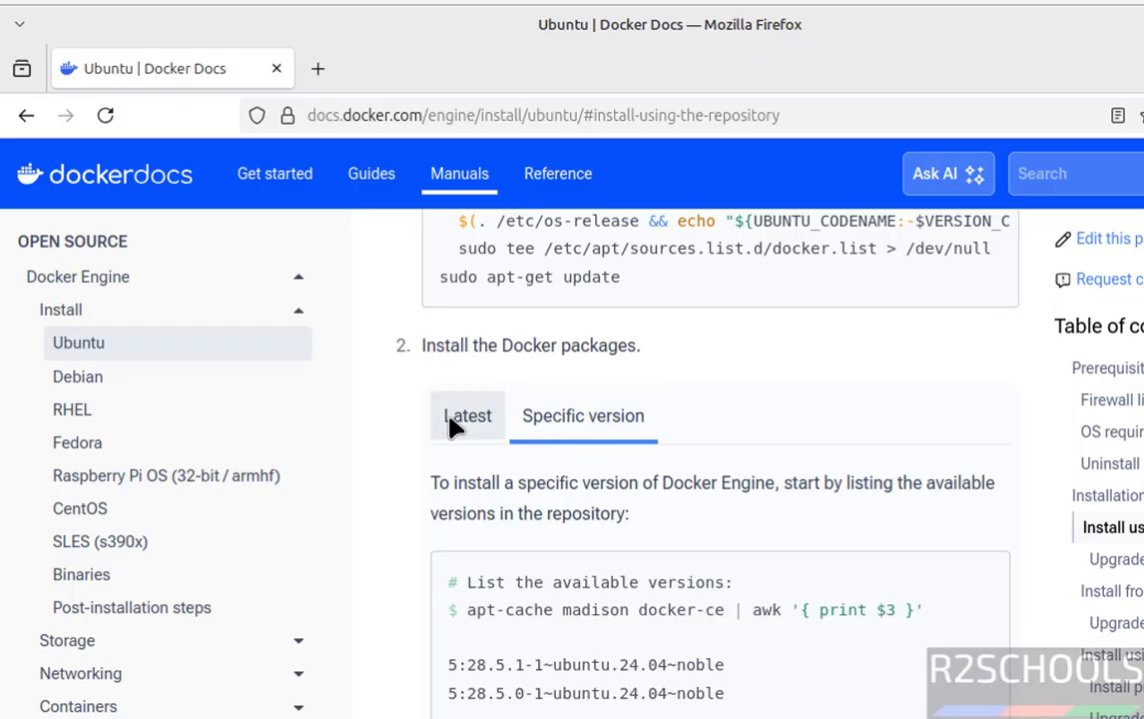
pyautogui.click(467, 415)
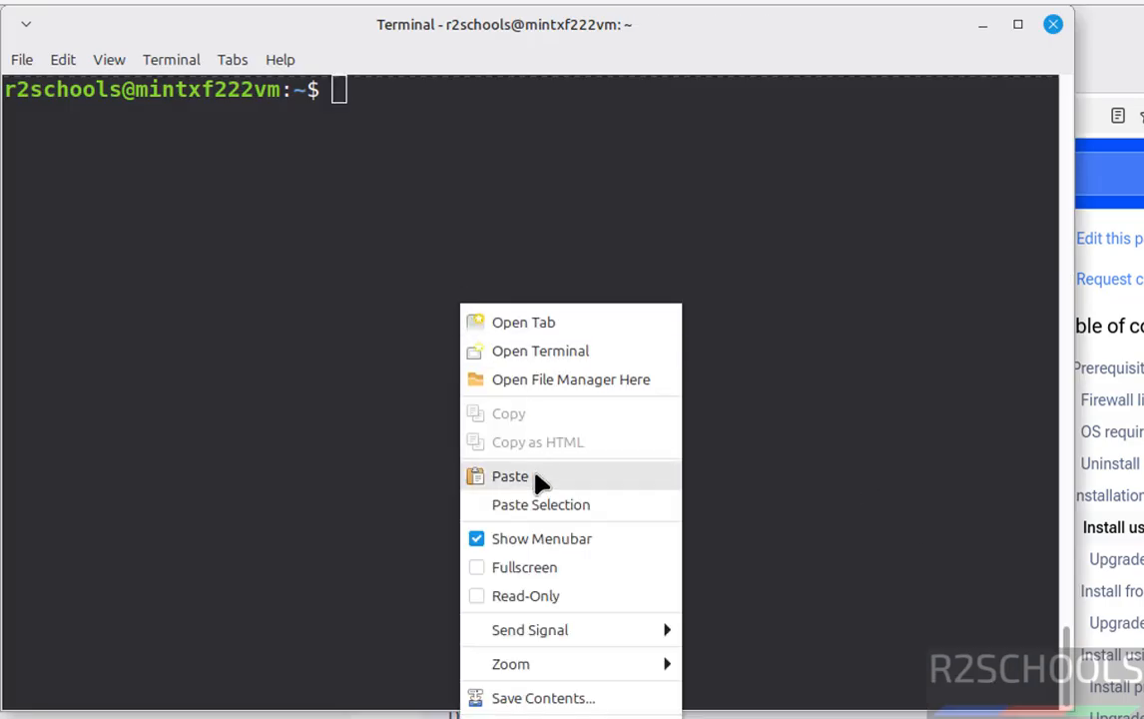
# Run sudo apt-get install docker-ce docker-ce-cli containerd.io buildx and compose plugins, confirming with y.
pyautogui.click(511, 475)
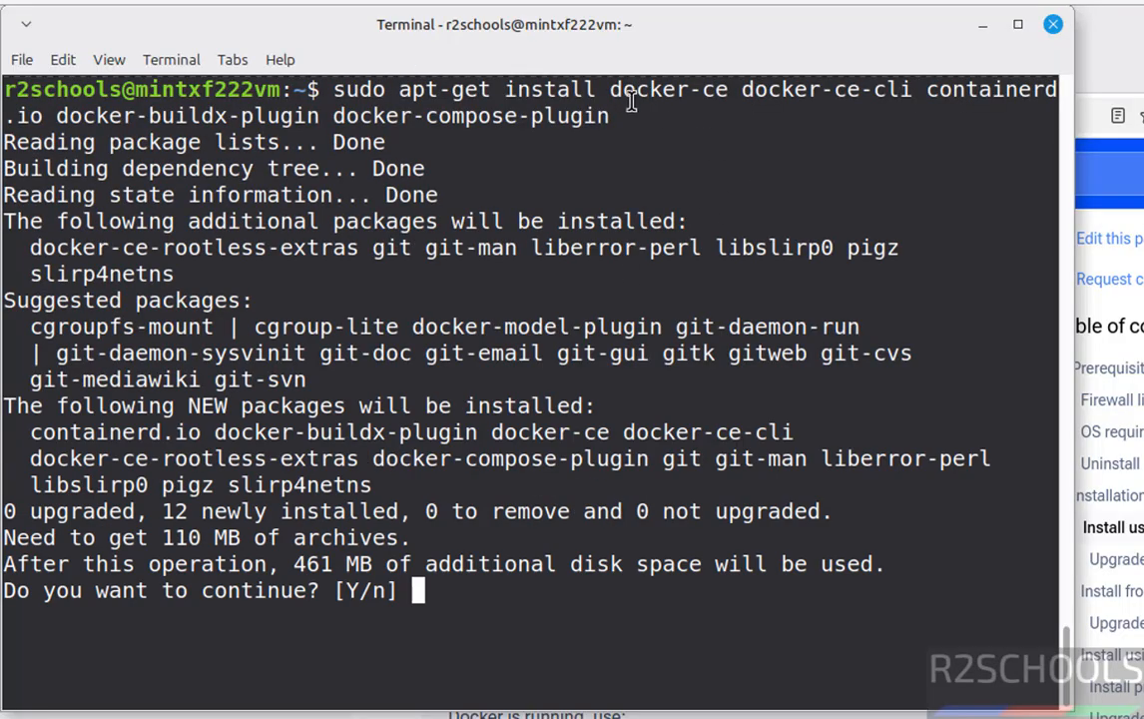
pyautogui.moveTo(689, 100)
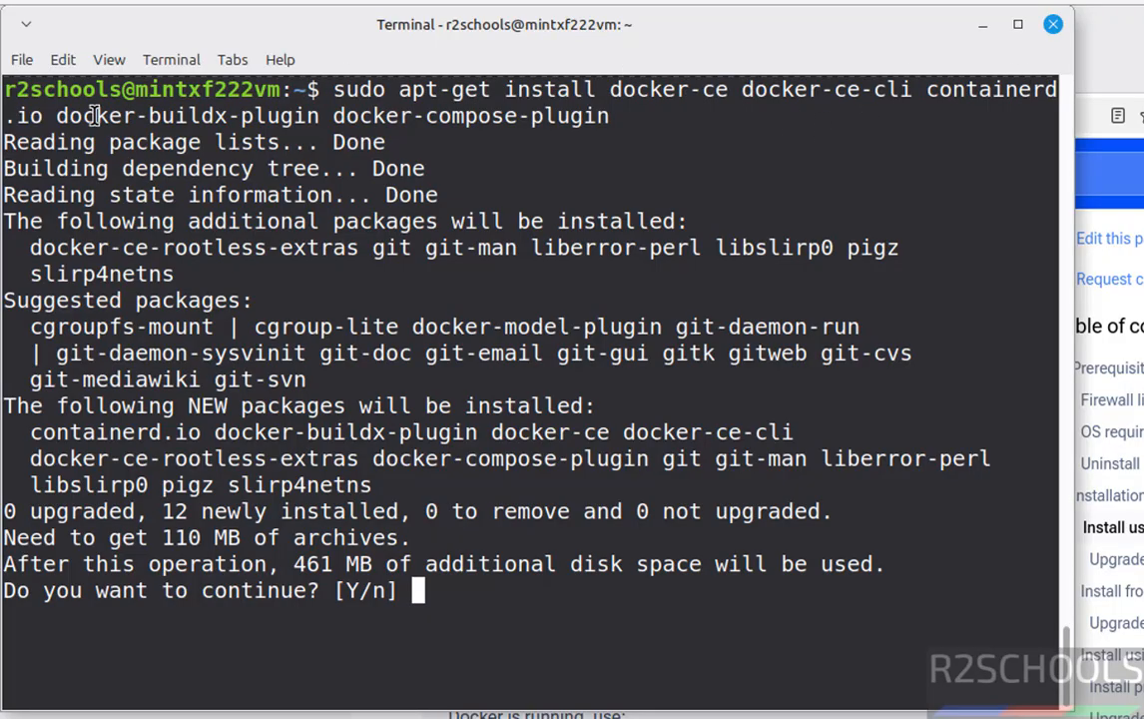
pyautogui.moveTo(638, 150)
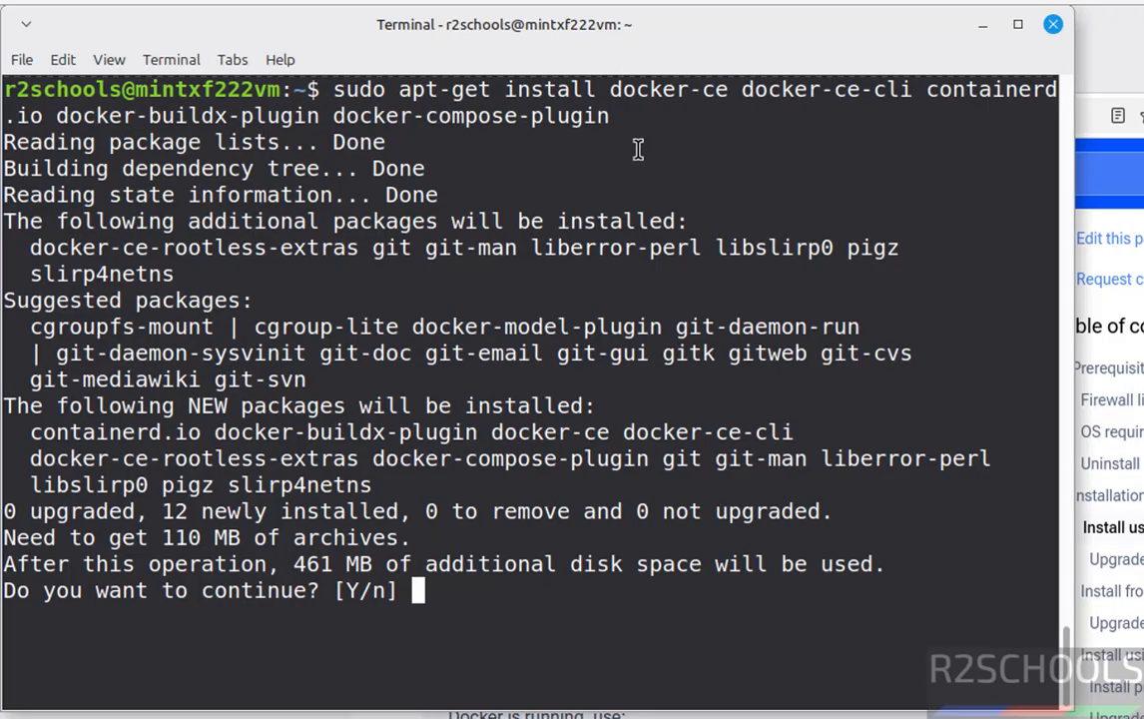
pyautogui.write('y')
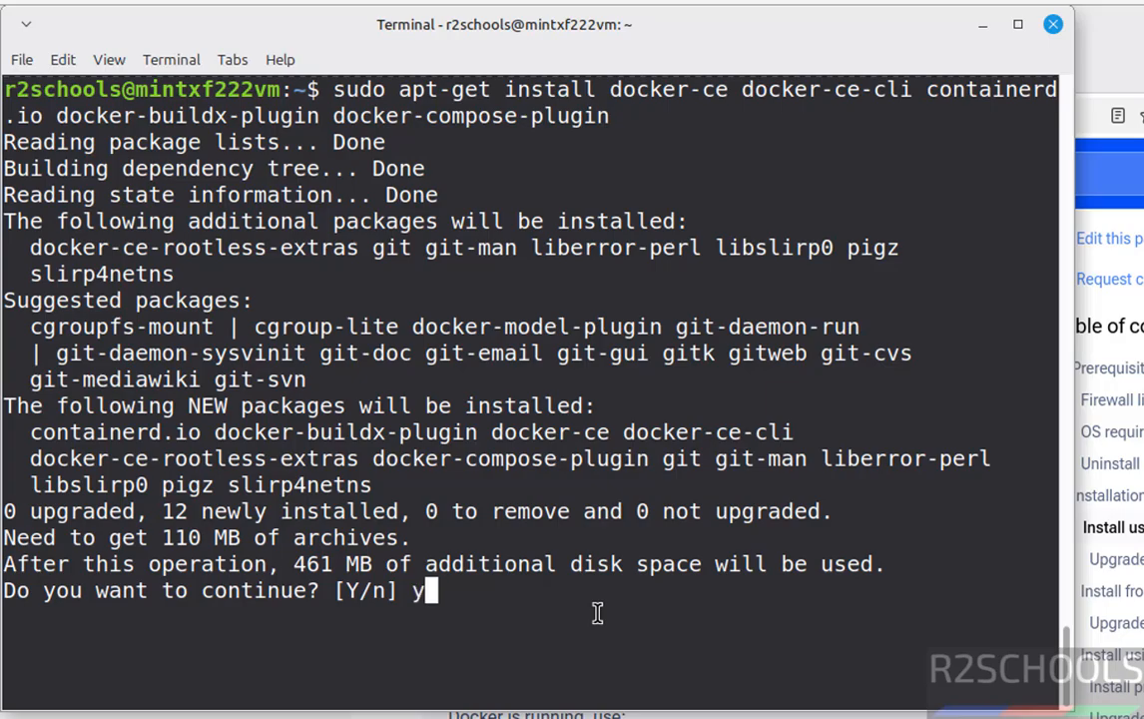
pyautogui.press('Return')
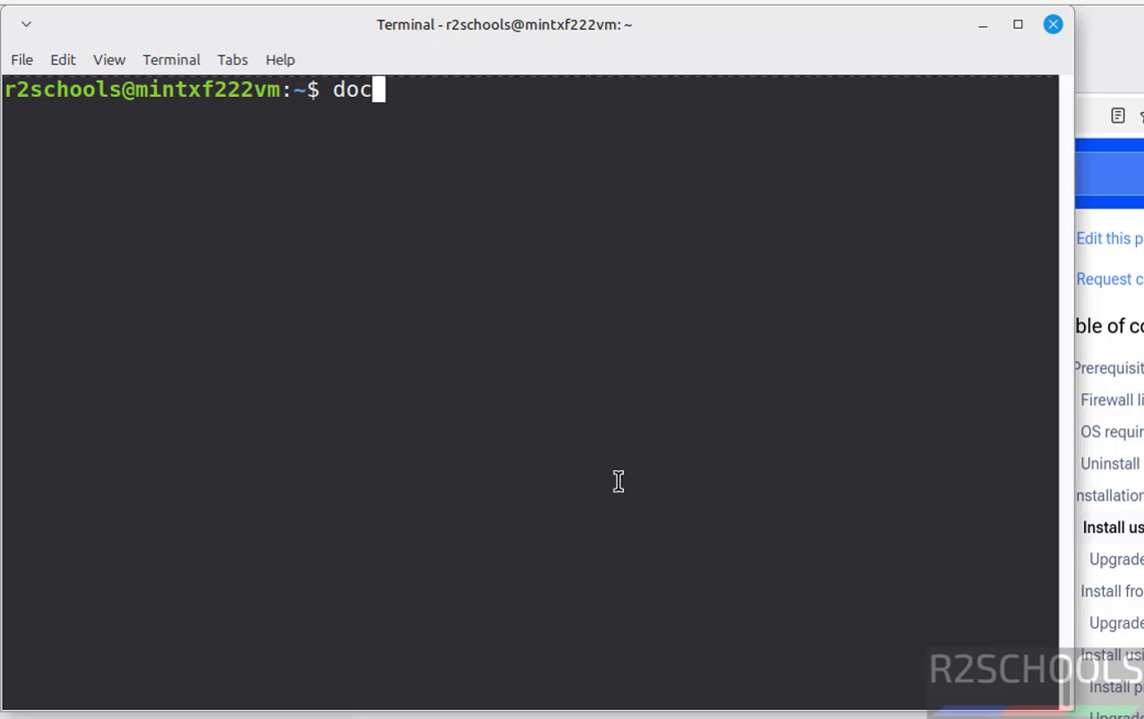
# Check docker --version reporting 28.5.1 and sudo systemctl status docker showing active, then quit the pager.
pyautogui.write('ker --ver')
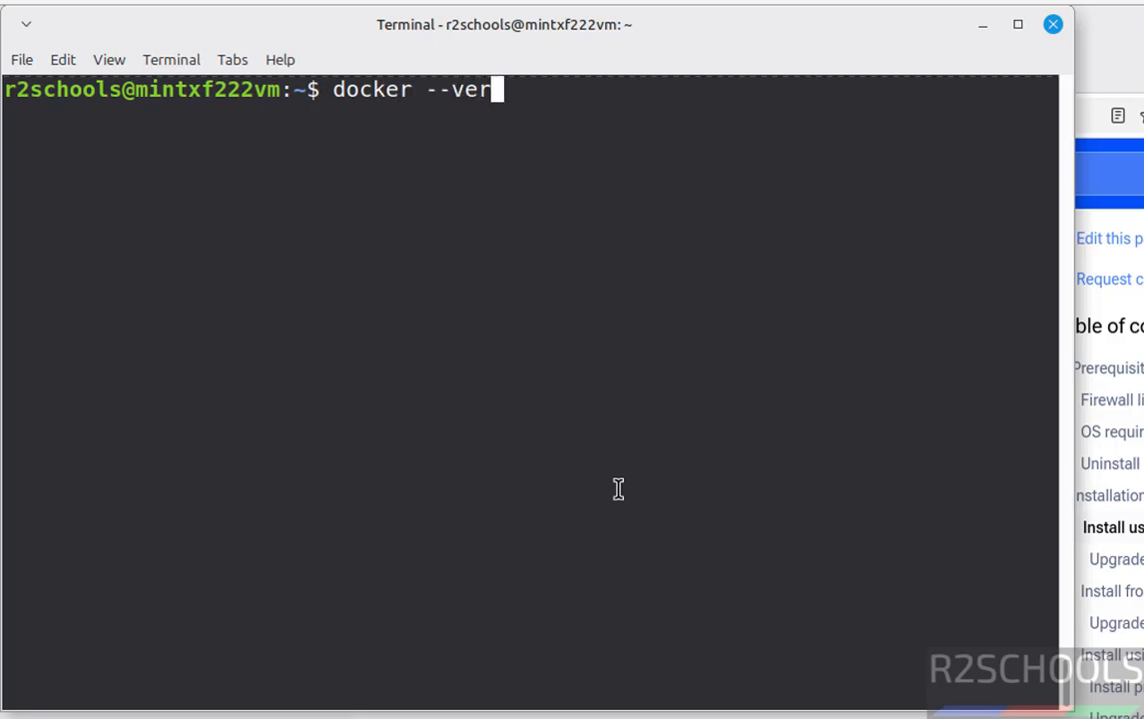
pyautogui.press('Return')
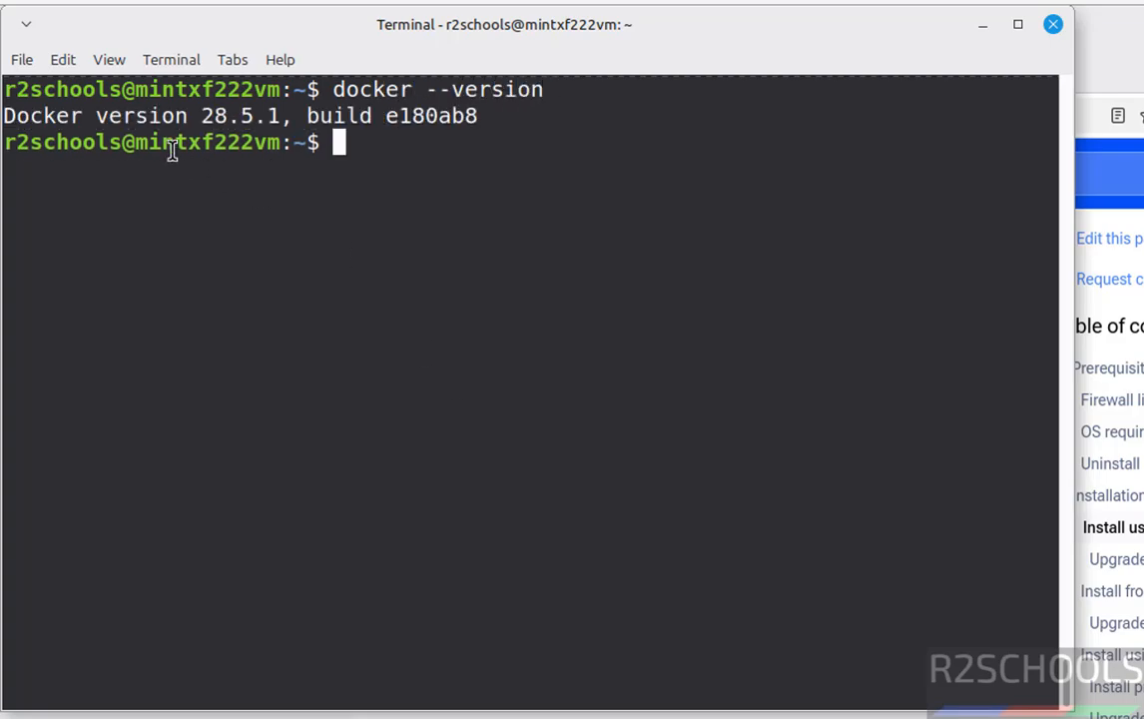
pyautogui.moveTo(380, 272)
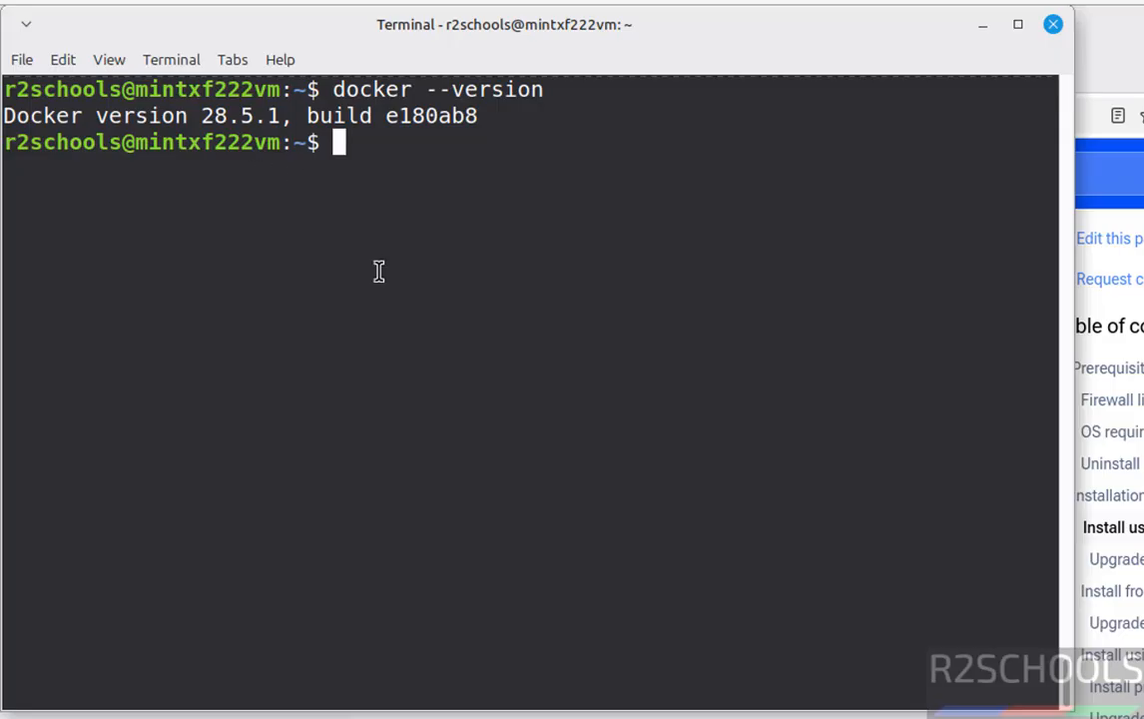
pyautogui.moveTo(517, 475)
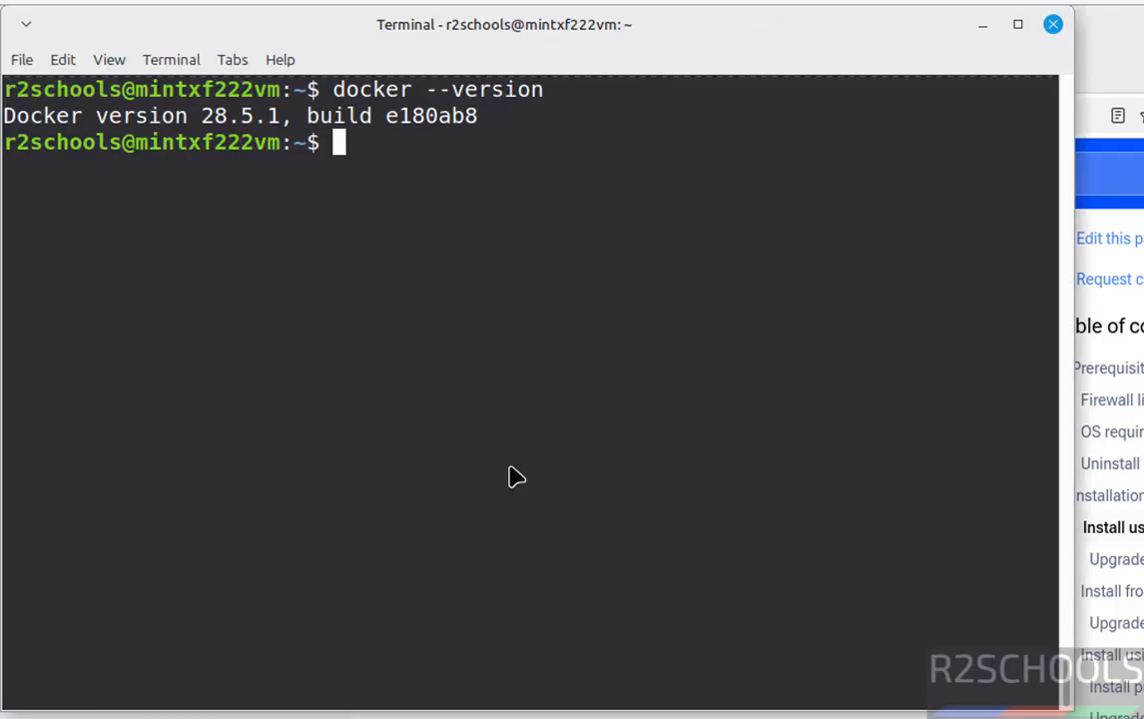
pyautogui.write('sudo systemctl status docker')
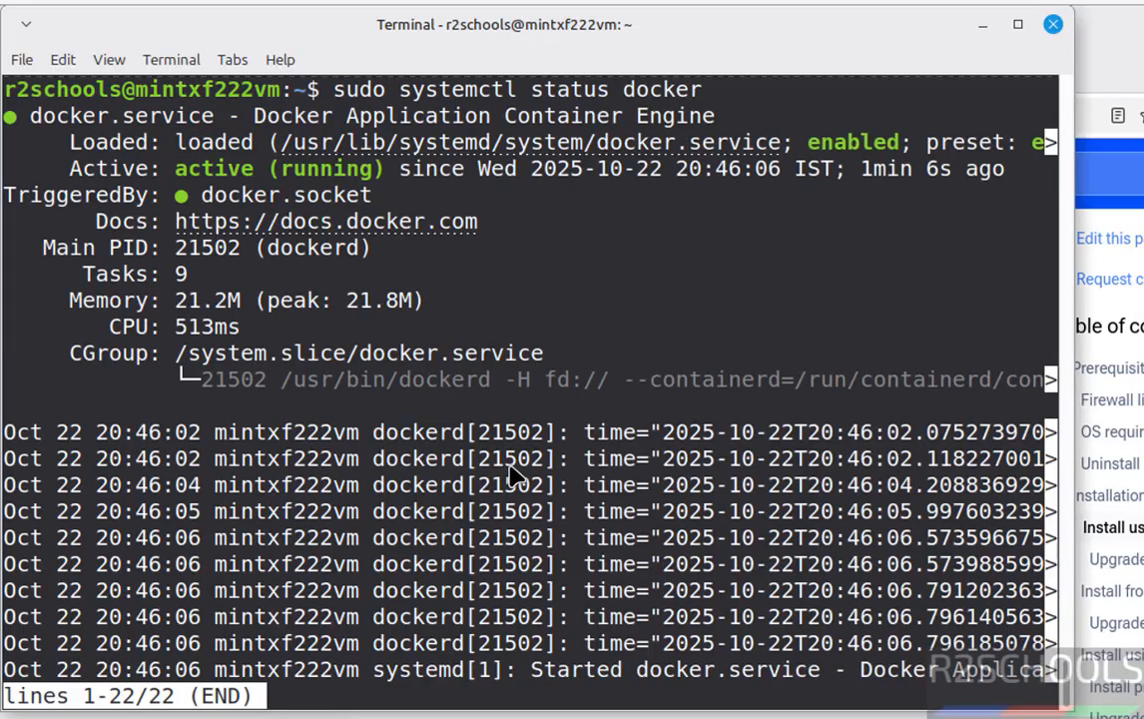
pyautogui.moveTo(710, 295)
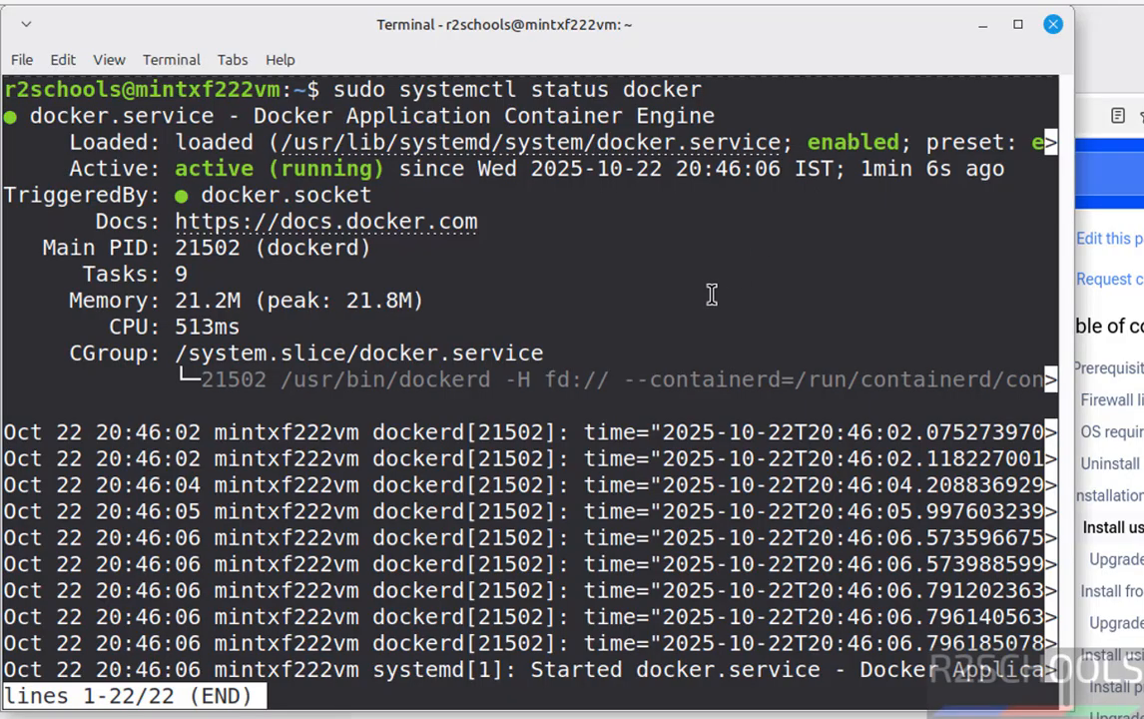
pyautogui.press('q')
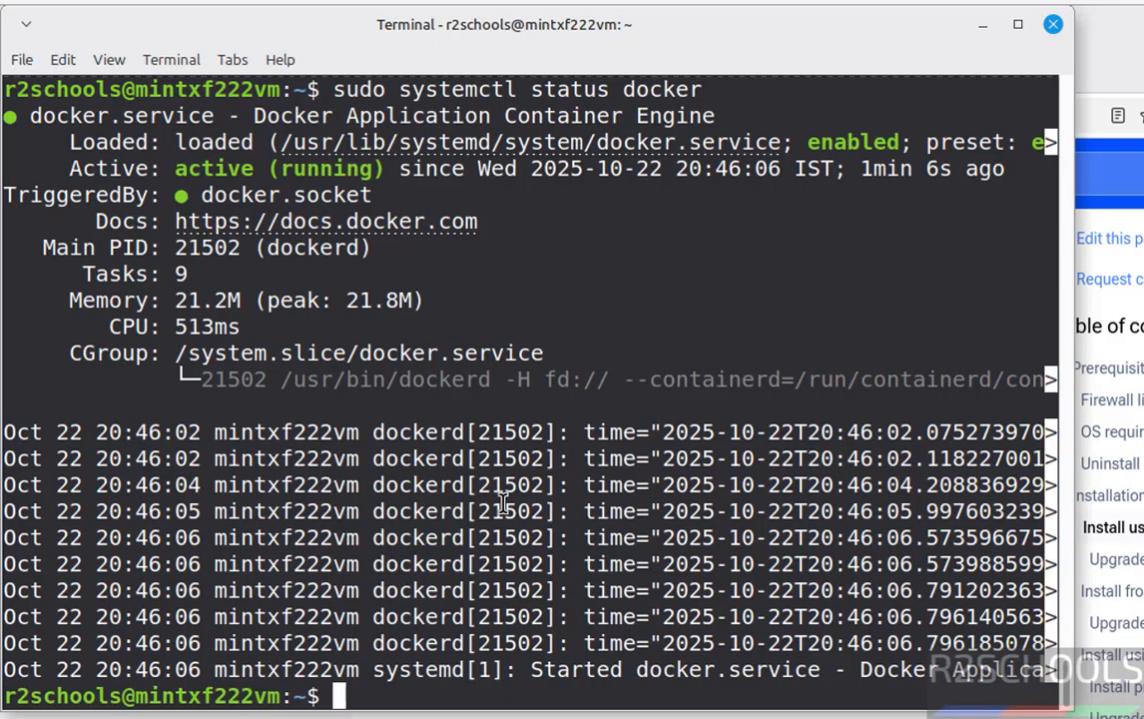
# Run sudo docker version to print client and server details for Engine 28.5.1.
pyautogui.write('sudo do')
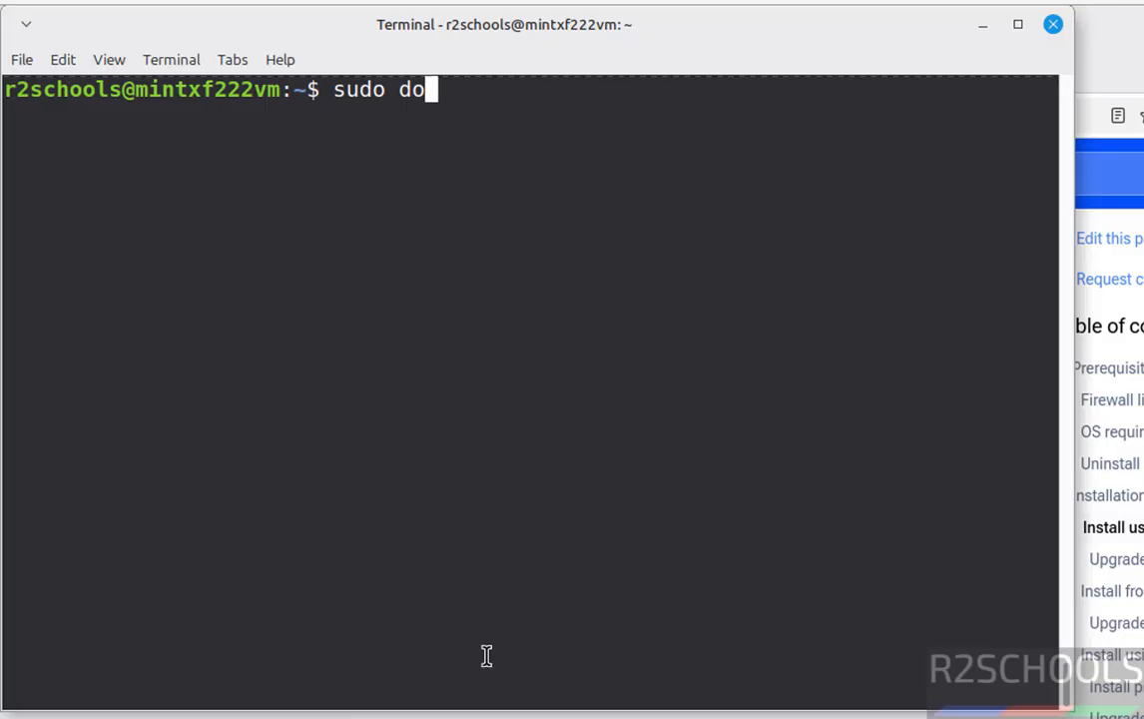
pyautogui.write('cker --vers')
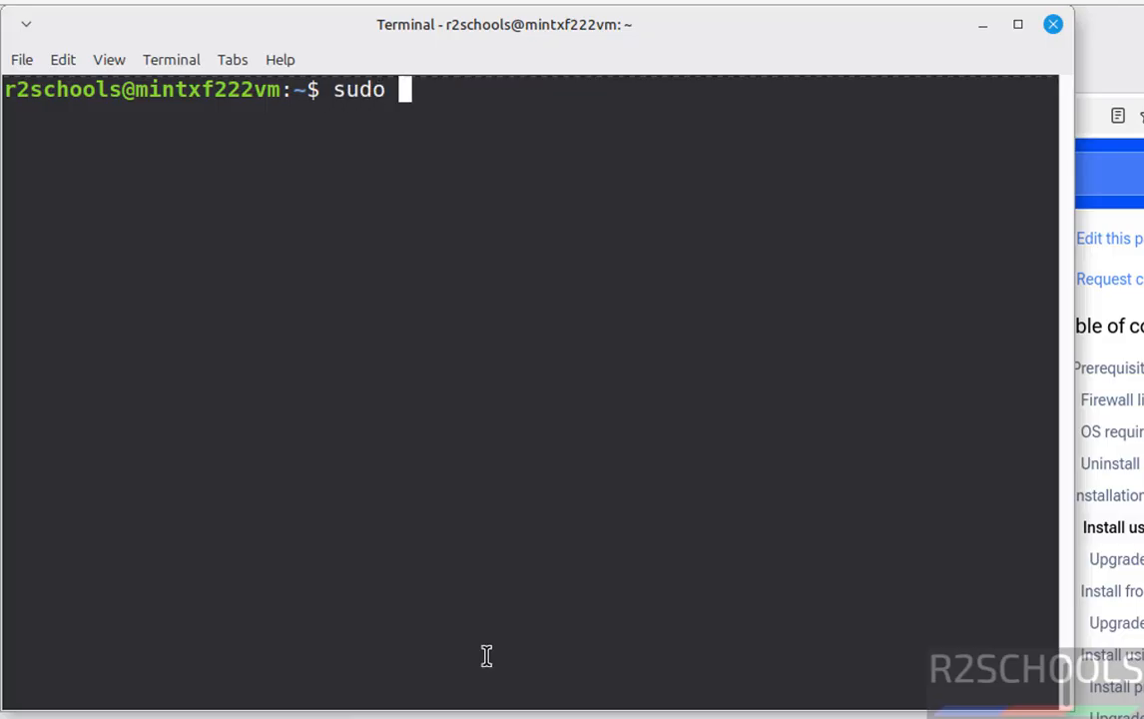
pyautogui.write('docker version')
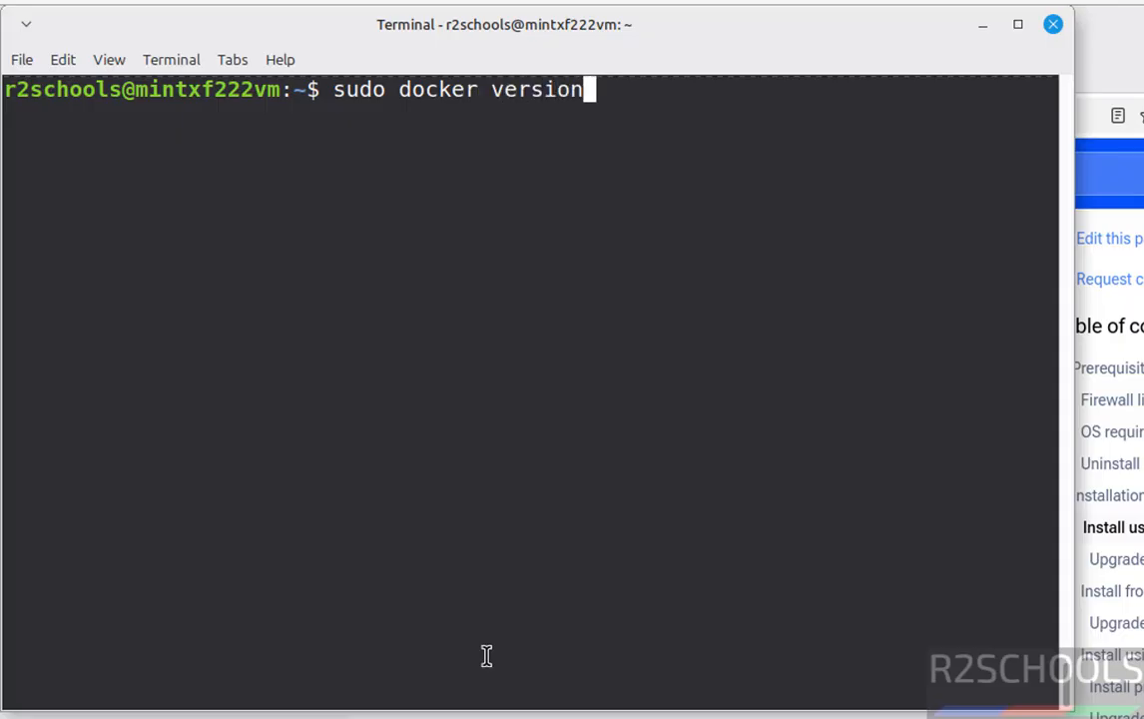
pyautogui.press('Return')
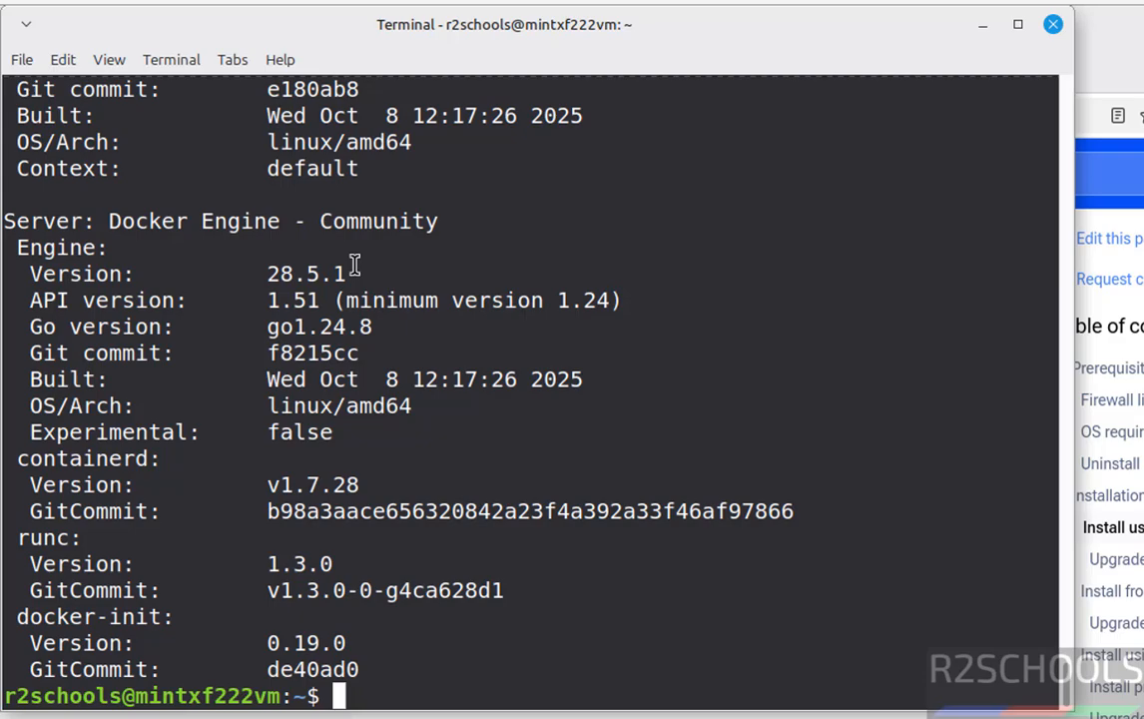
pyautogui.moveTo(399, 270)
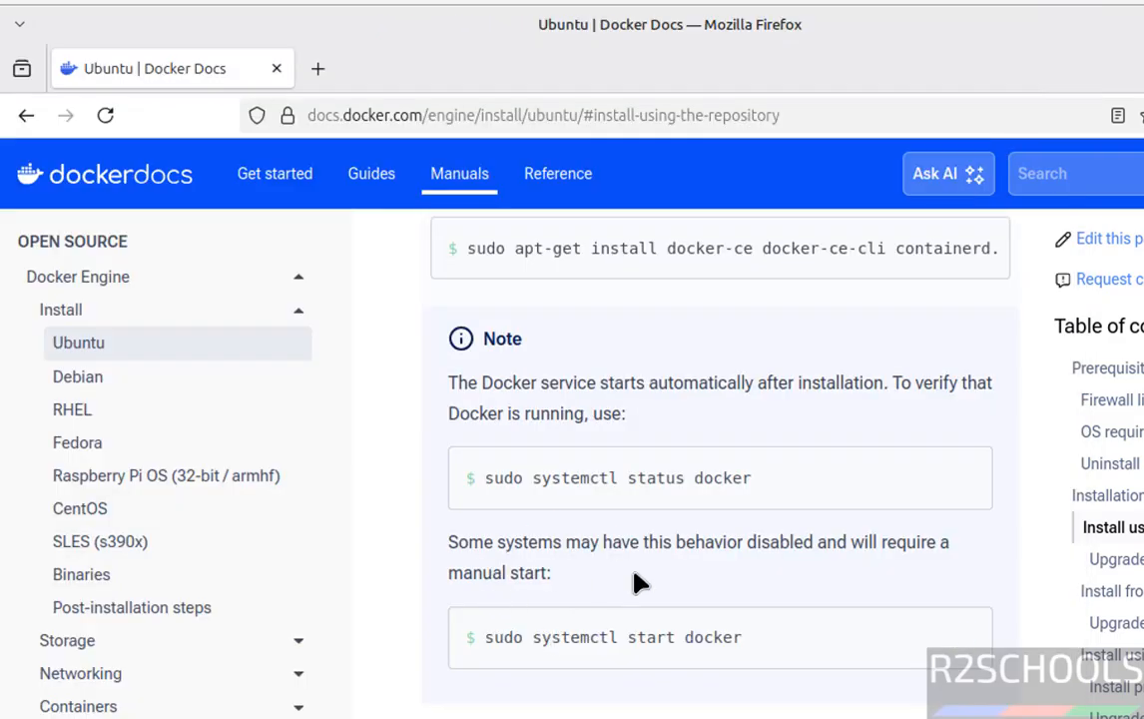
pyautogui.moveTo(619, 688)
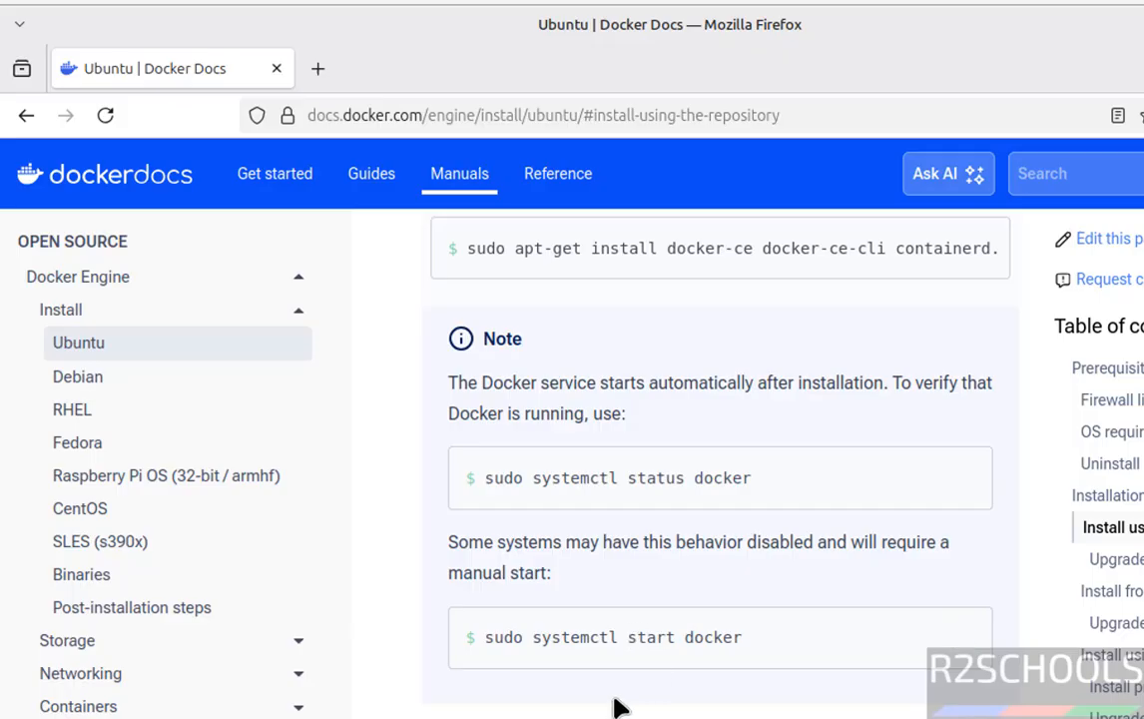
# Scroll the Docker Docs install page to the note on systemctl status and start docker.
pyautogui.scroll(-3)
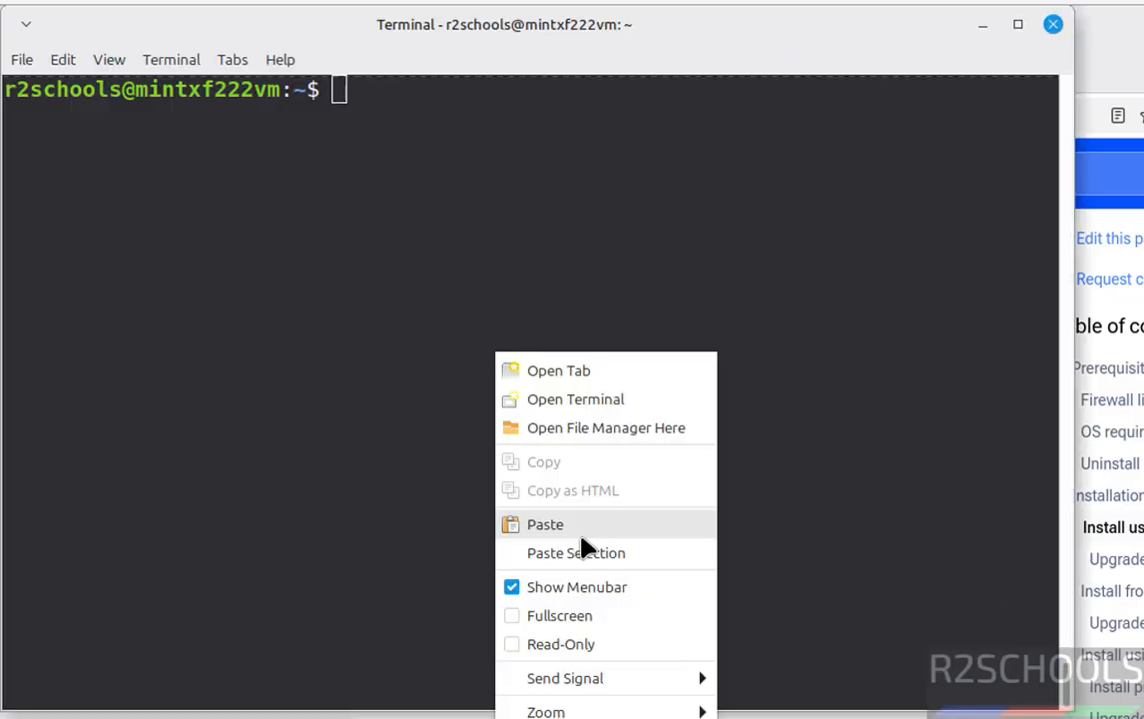
# Run sudo docker run hello-world and get the 'Hello from Docker!' confirmation.
pyautogui.click(545, 523)
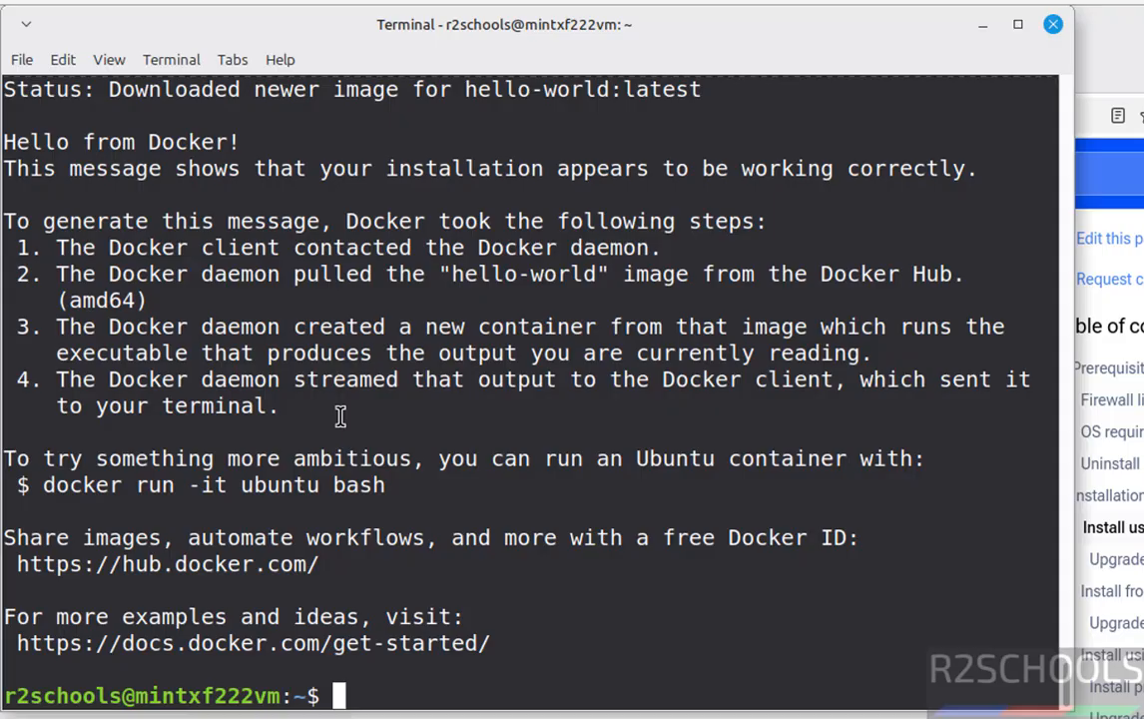
pyautogui.moveTo(91, 136)
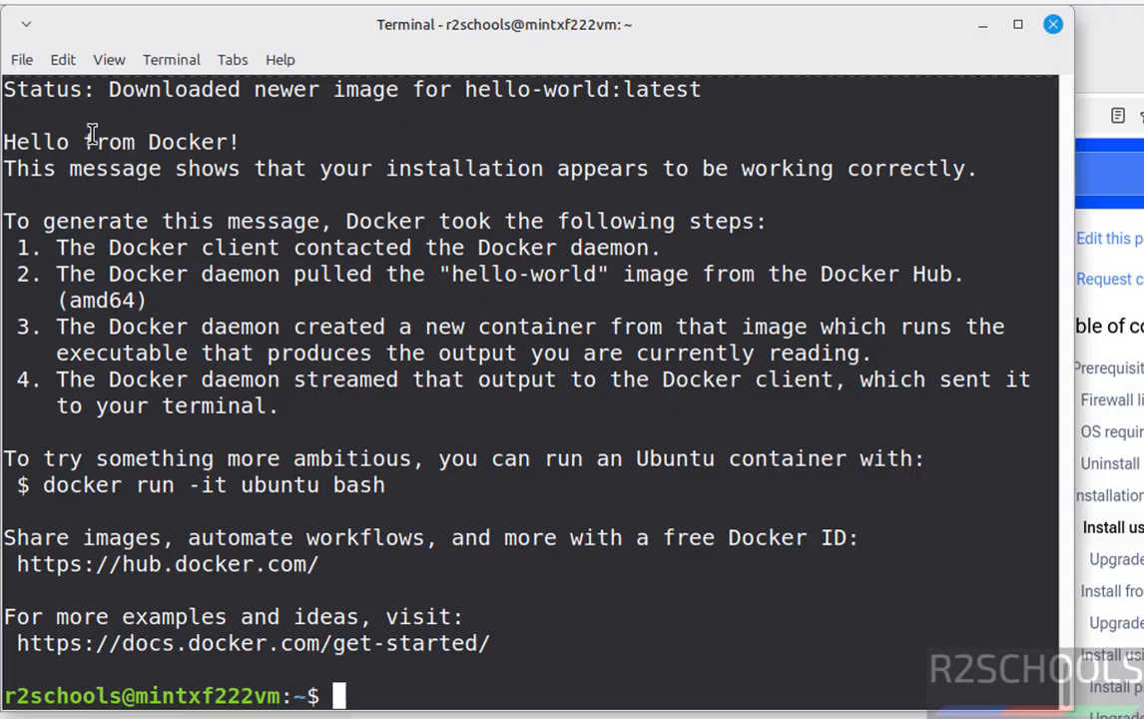
pyautogui.moveTo(288, 144)
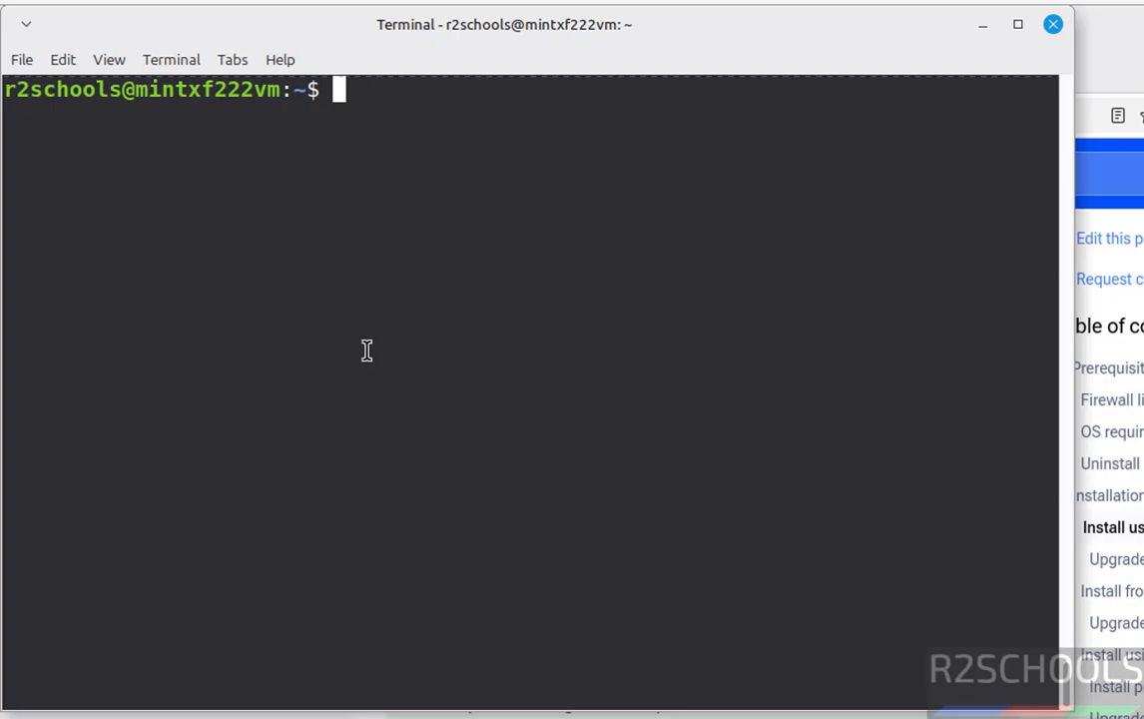
# Add the current user to the docker group with sudo usermod -aG docker $USER.
pyautogui.write('sudo docker')
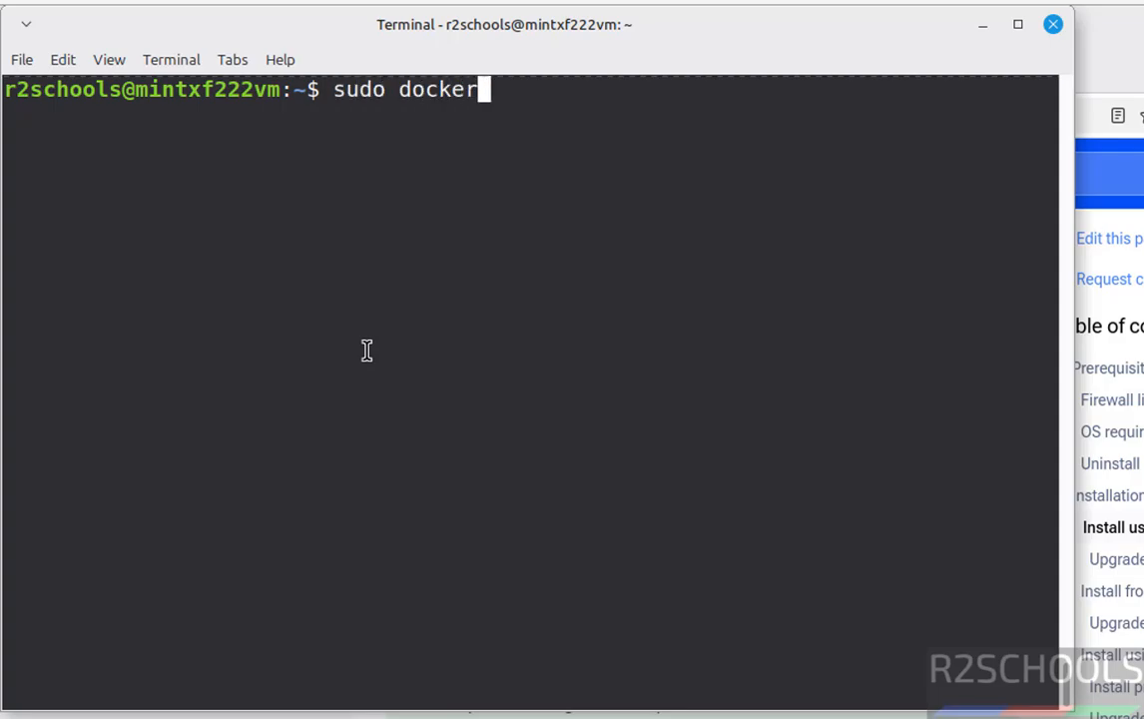
pyautogui.press('BackSpace')
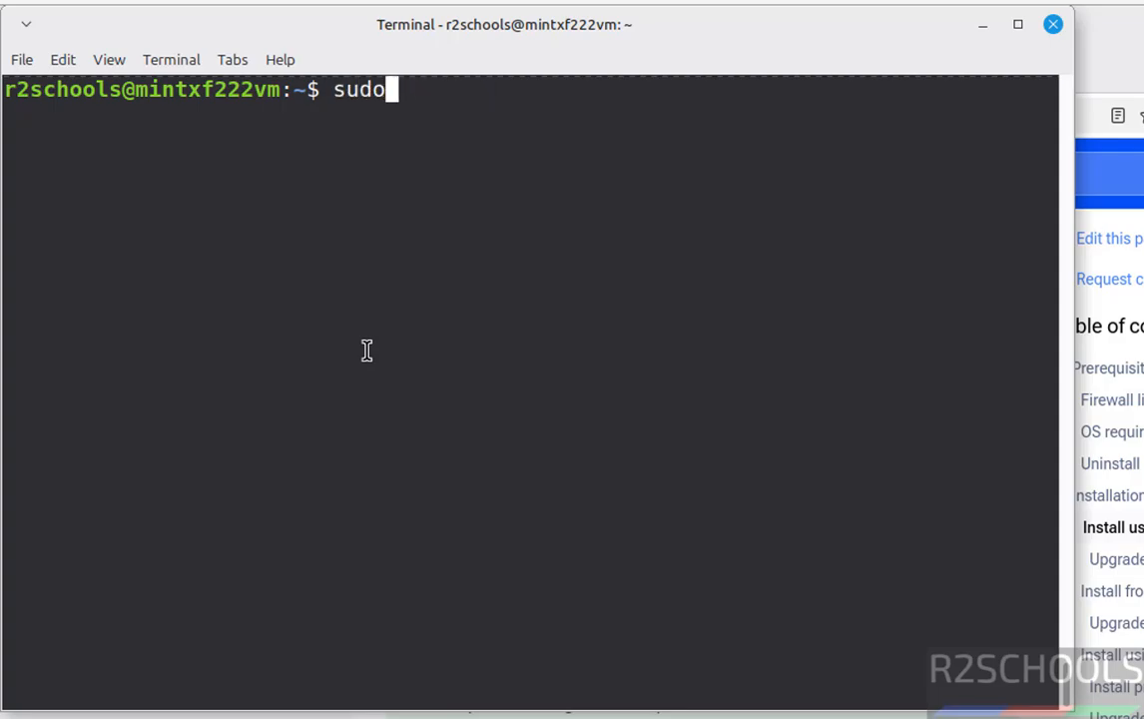
pyautogui.write('user')
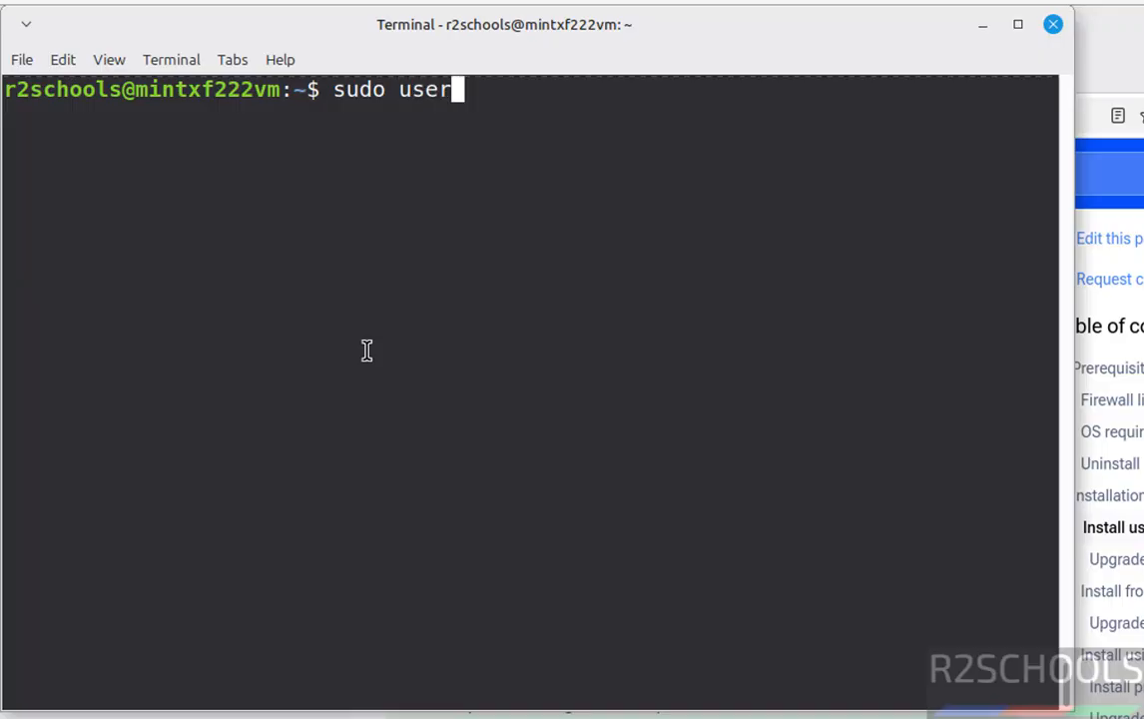
pyautogui.write('mod')
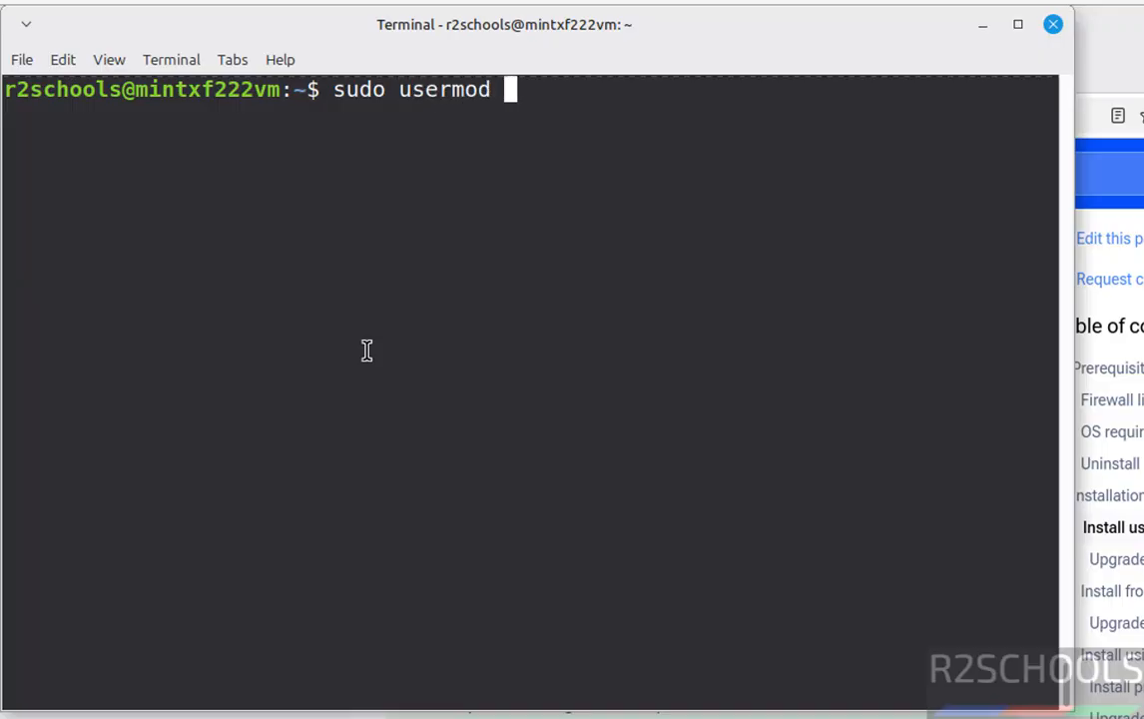
pyautogui.write('-aG')
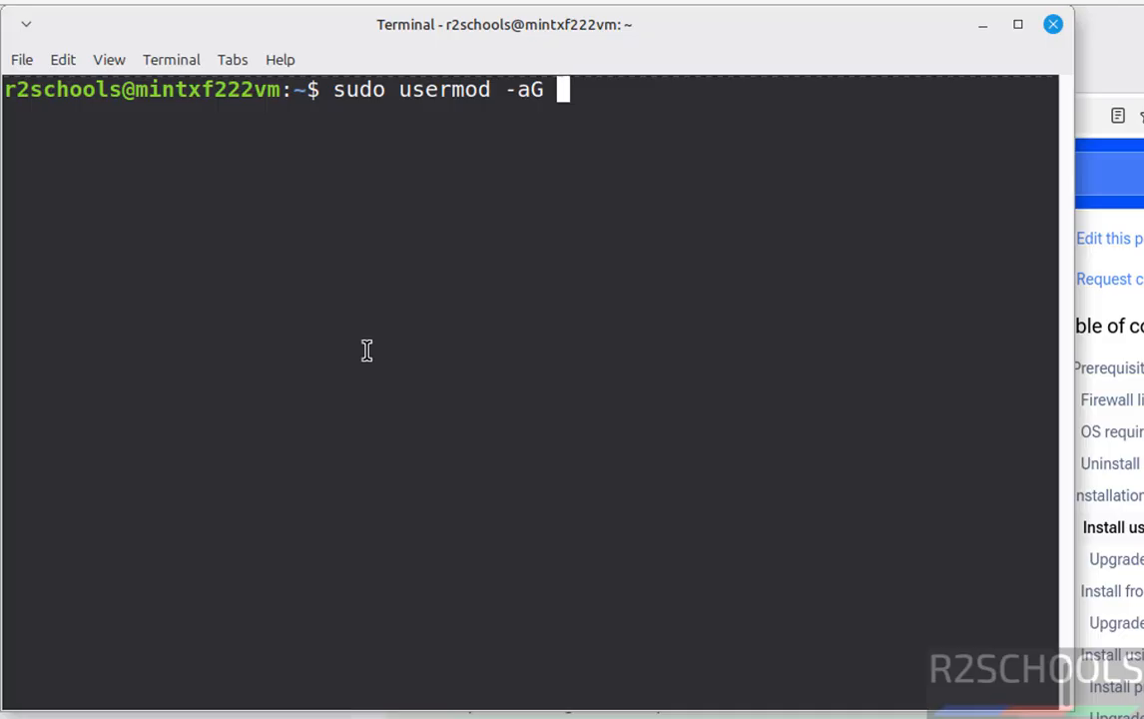
pyautogui.write('docker')
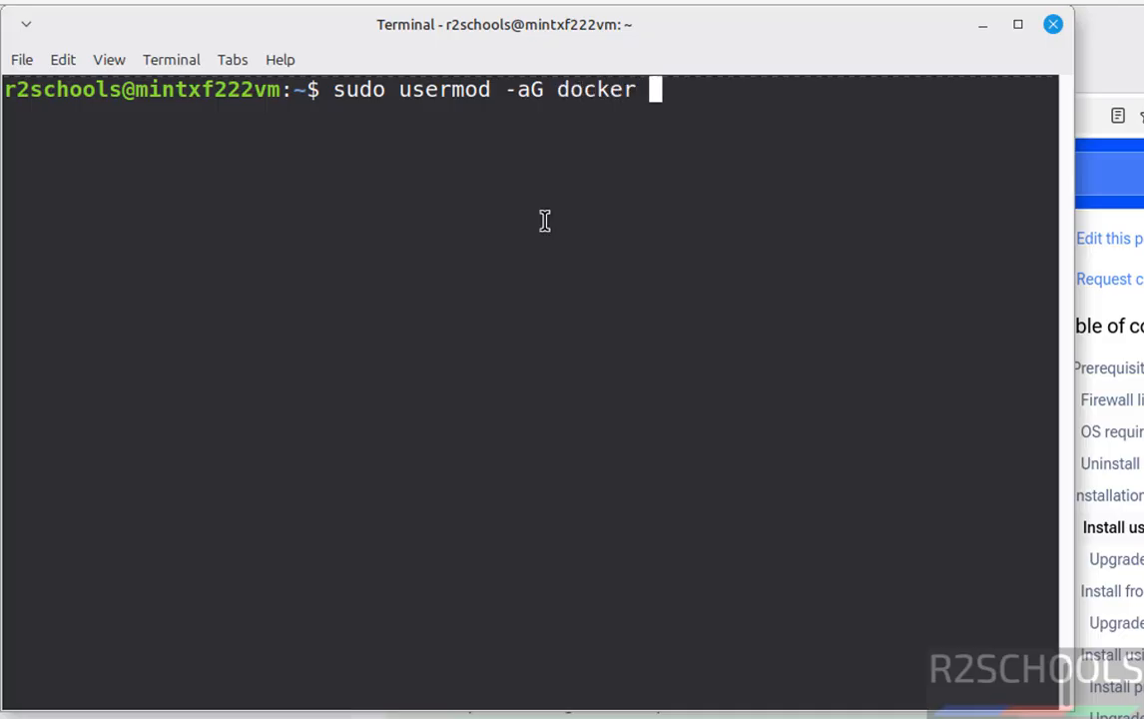
pyautogui.write('$')
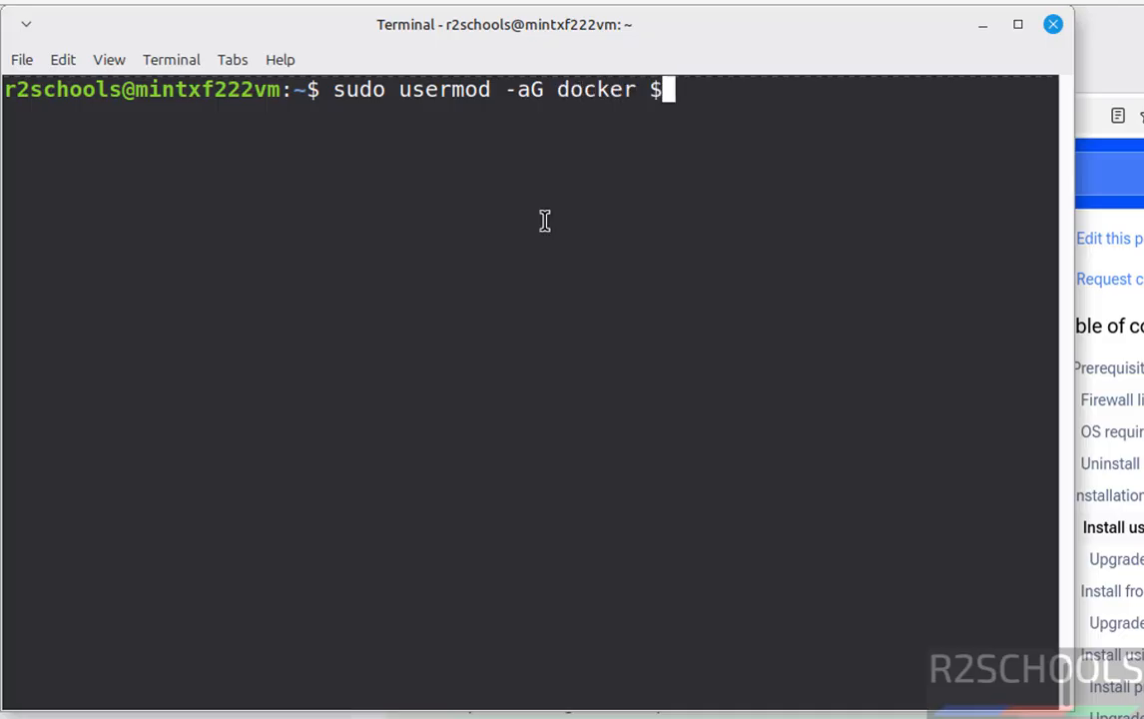
pyautogui.write('USER')
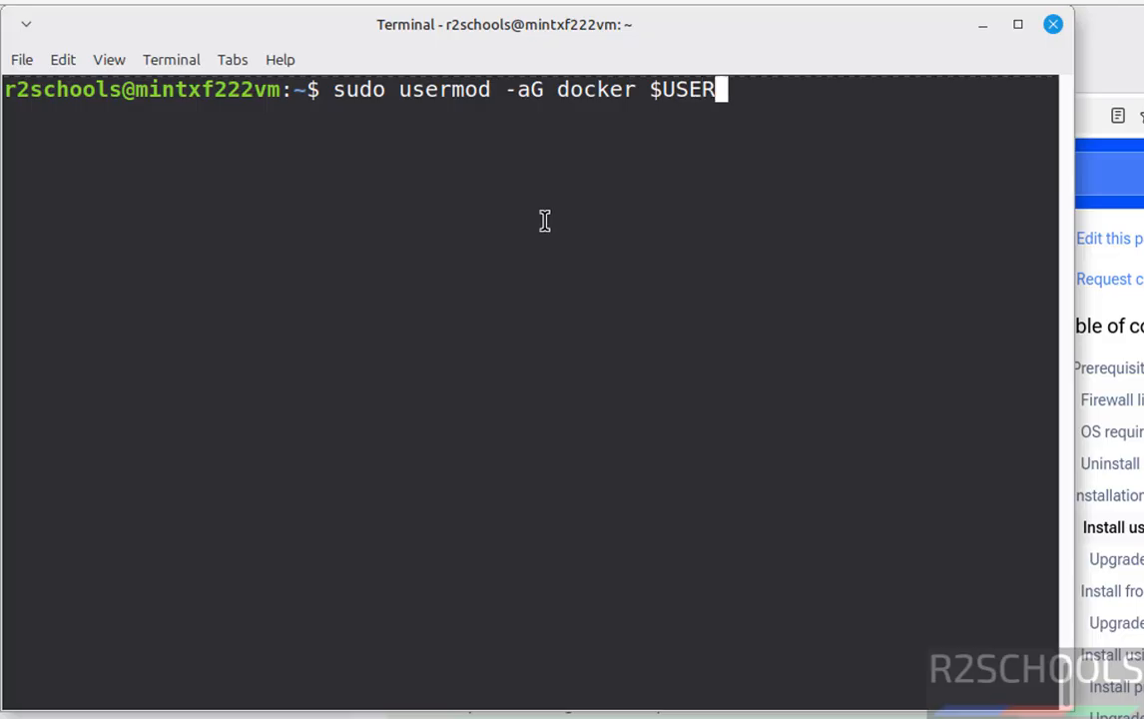
pyautogui.press('Return')
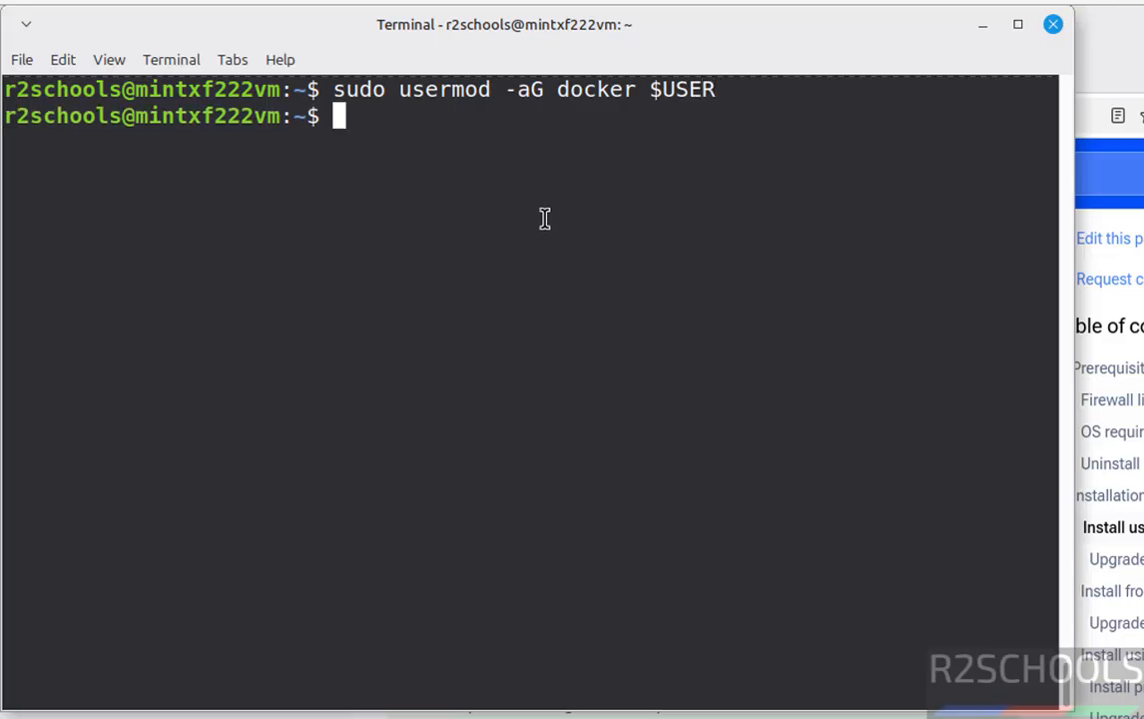
# Run docker version without sudo, showing client 28.5.1 and daemon permission denied.
pyautogui.write('dock')
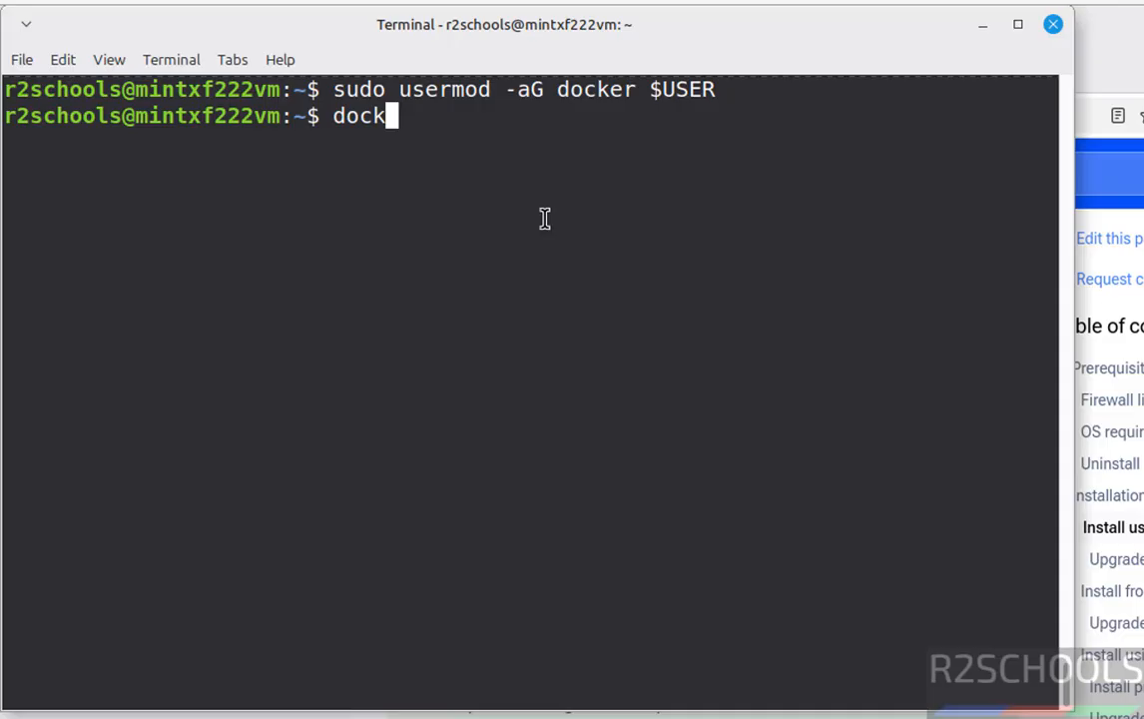
pyautogui.write('er versi')
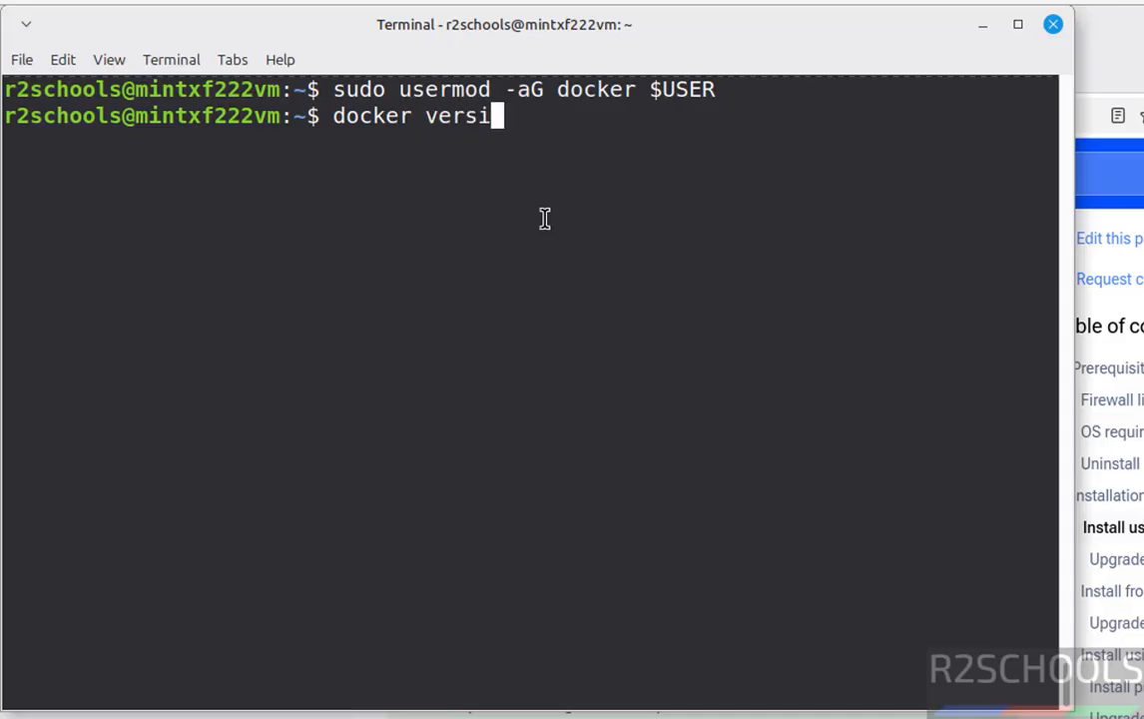
pyautogui.press('Return')
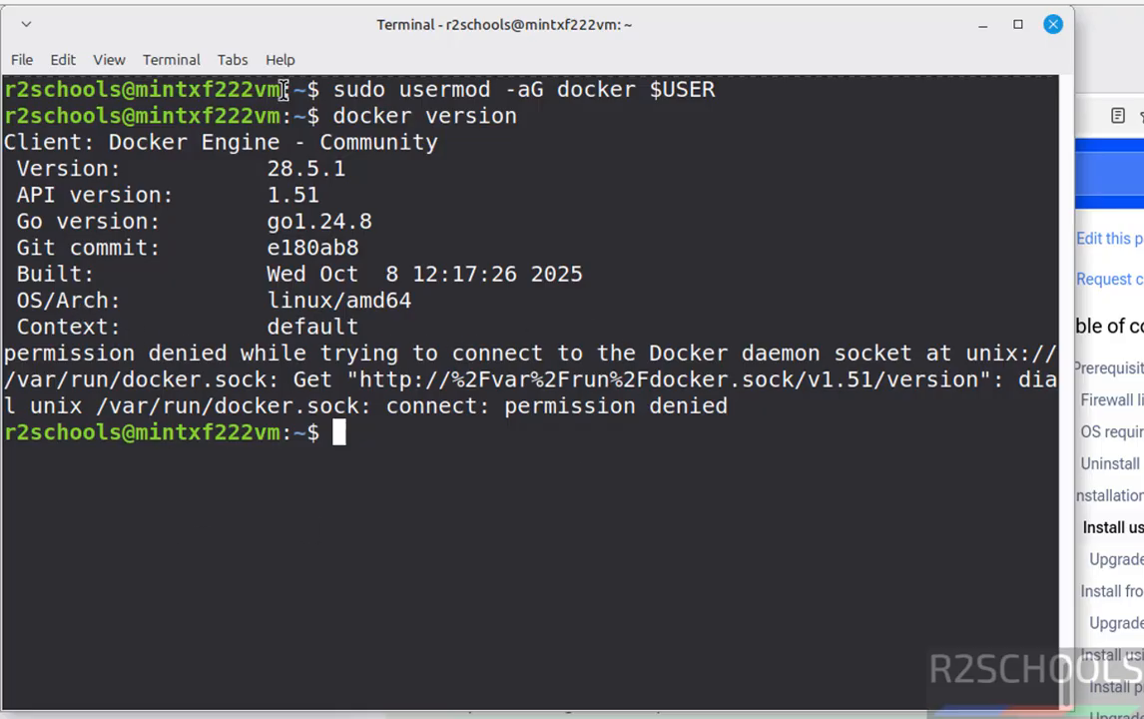
pyautogui.moveTo(407, 383)
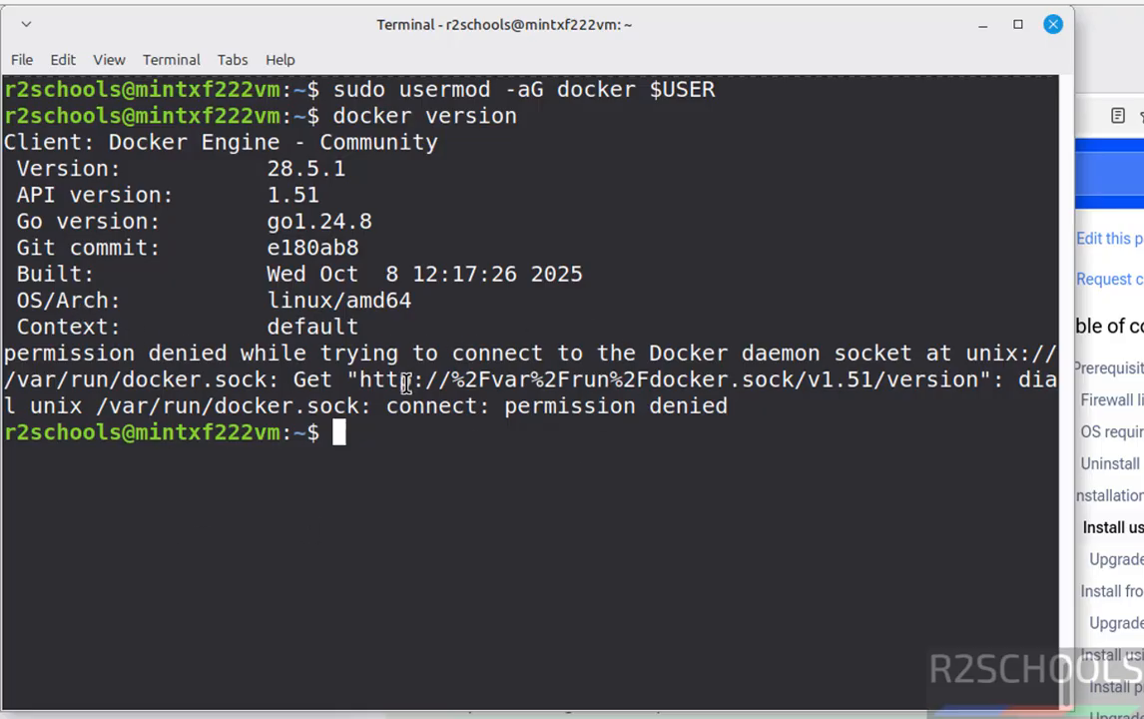
pyautogui.moveTo(429, 487)
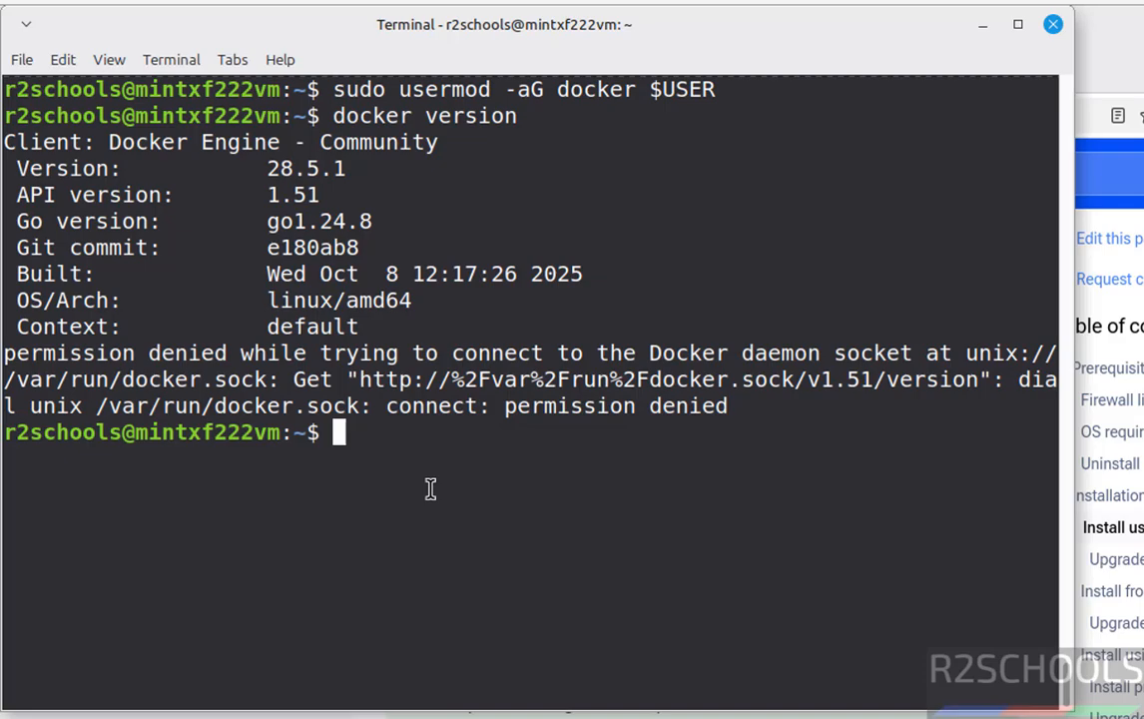